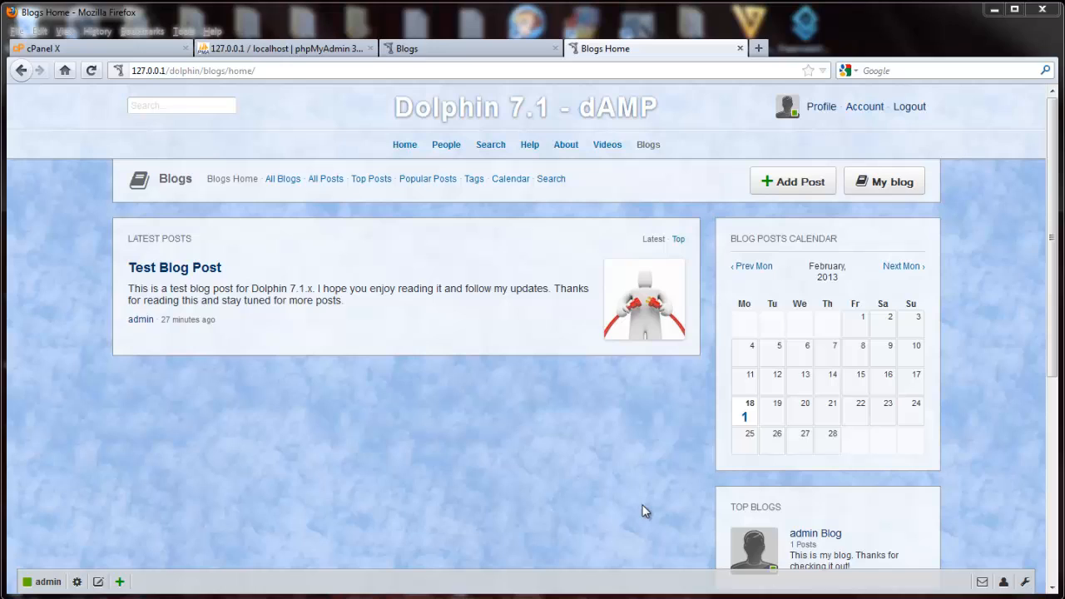
mouse_move(441, 387)
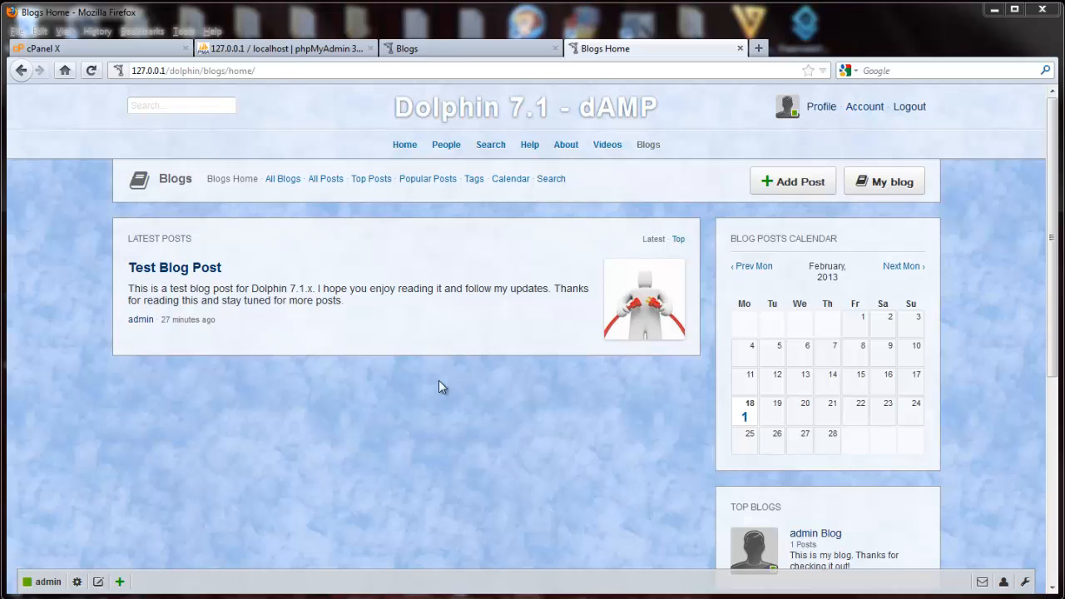
mouse_move(566, 340)
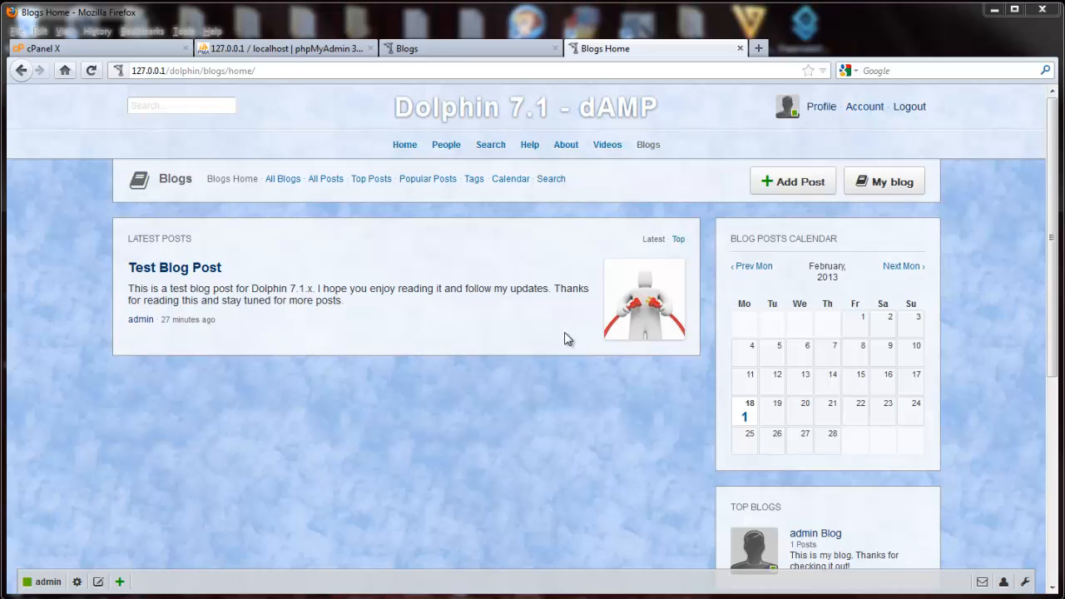
mouse_move(541, 341)
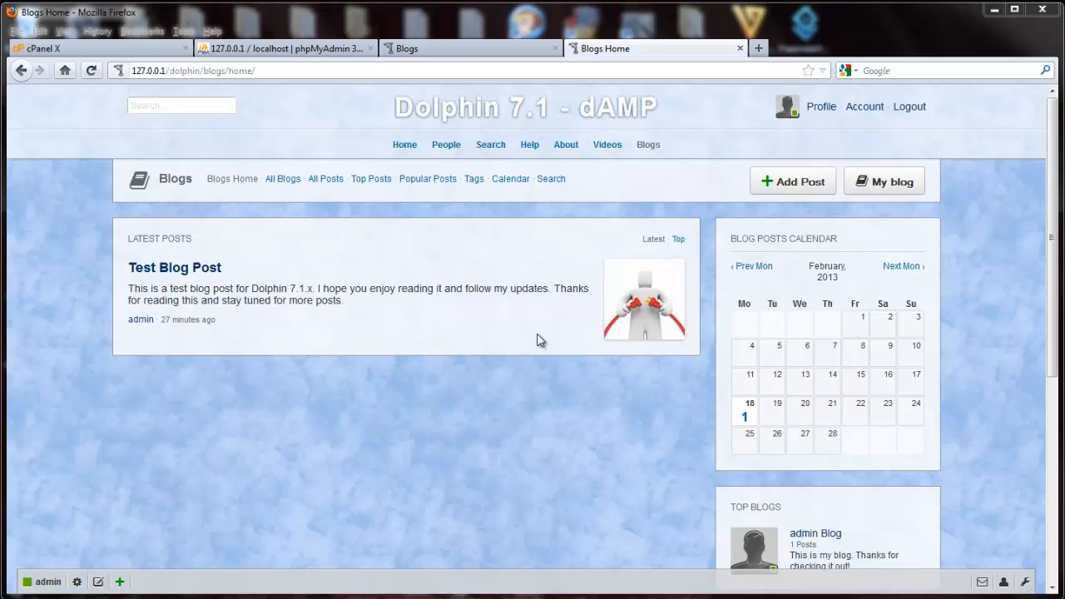
mouse_move(442, 344)
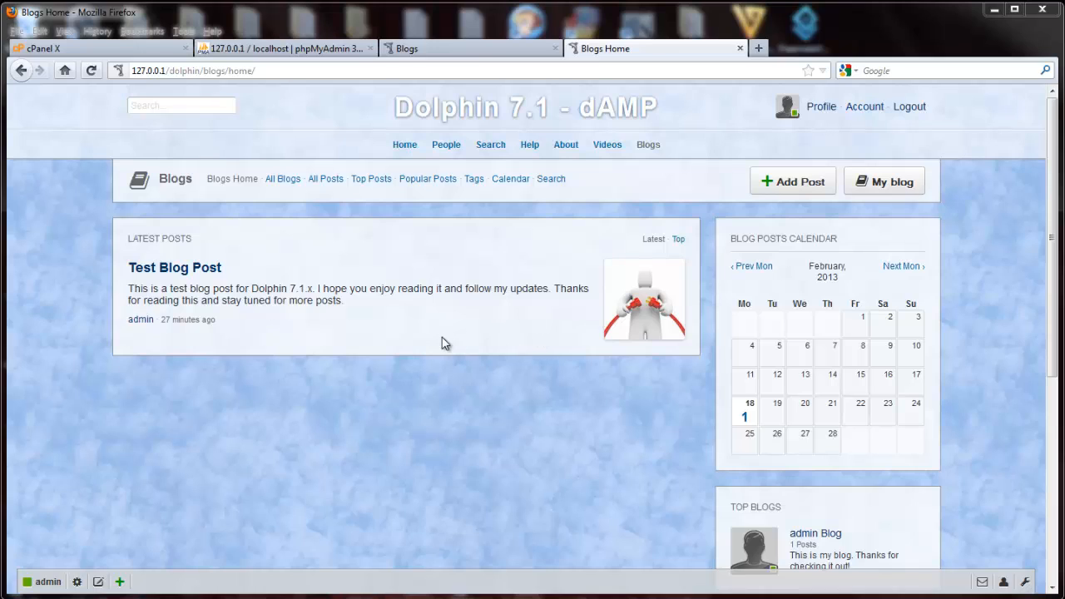
mouse_move(464, 341)
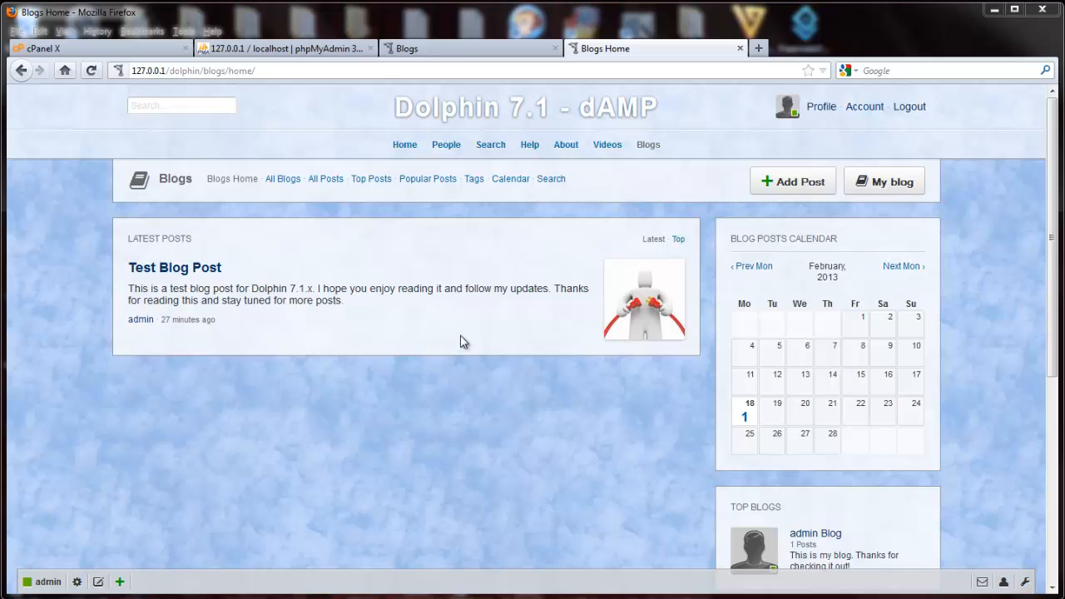
mouse_move(582, 278)
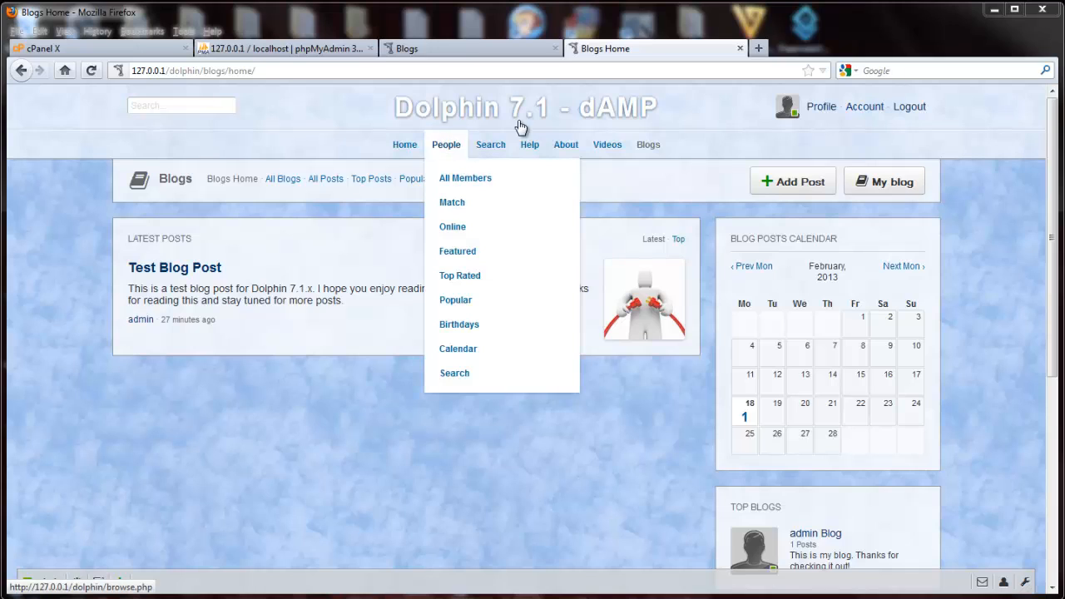
mouse_move(397, 253)
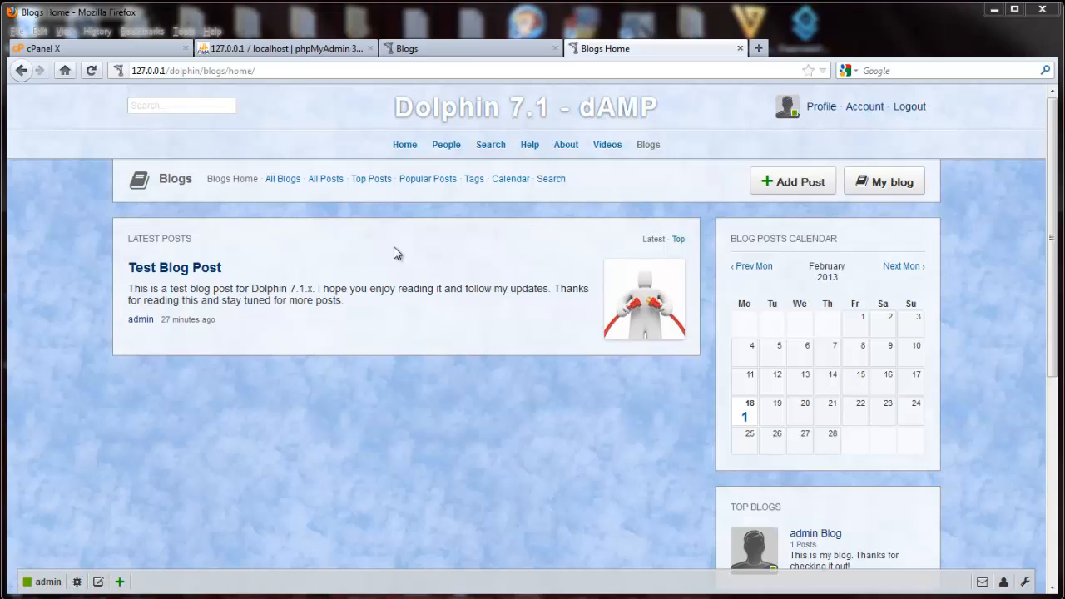
mouse_move(117, 285)
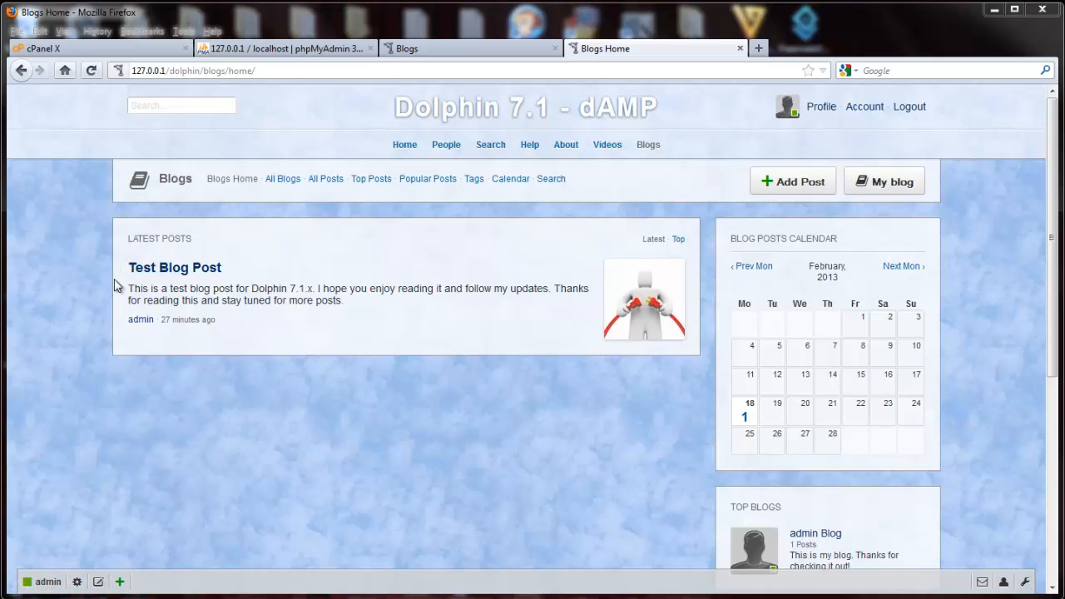
mouse_move(676, 361)
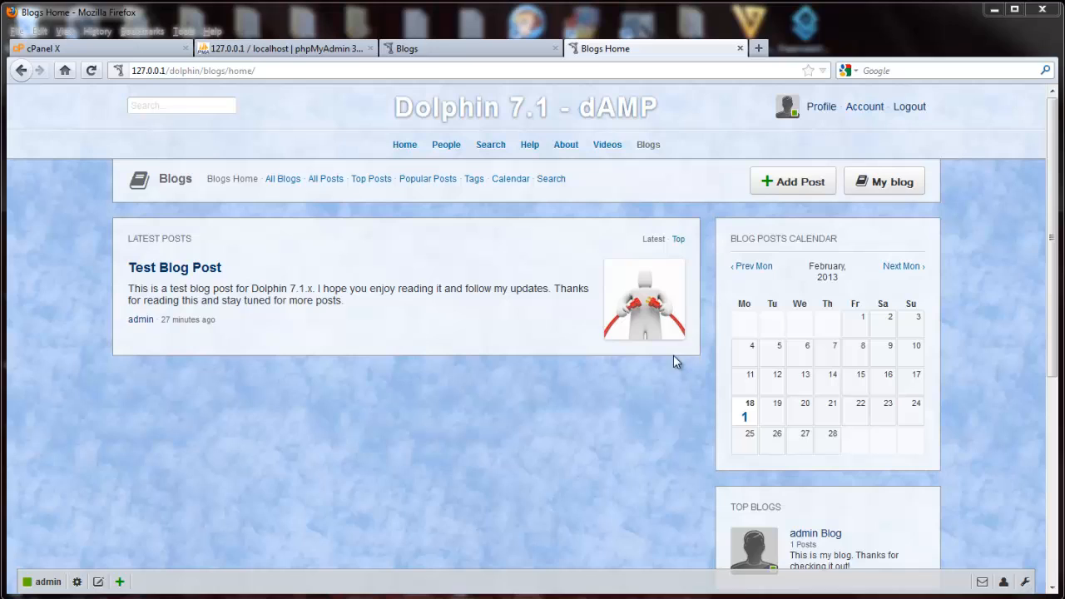
mouse_move(119, 310)
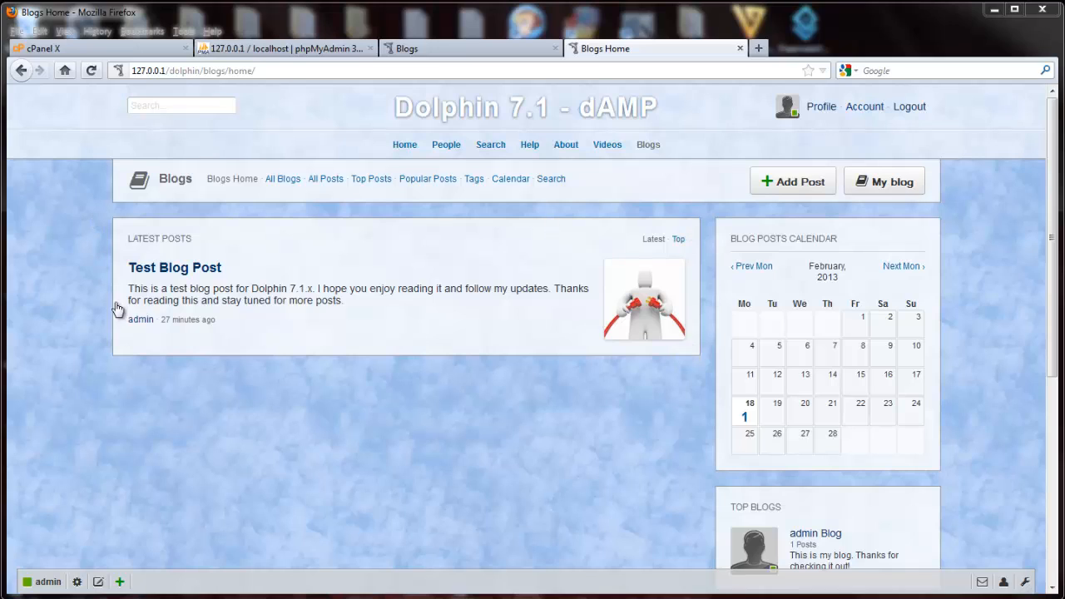
mouse_move(641, 352)
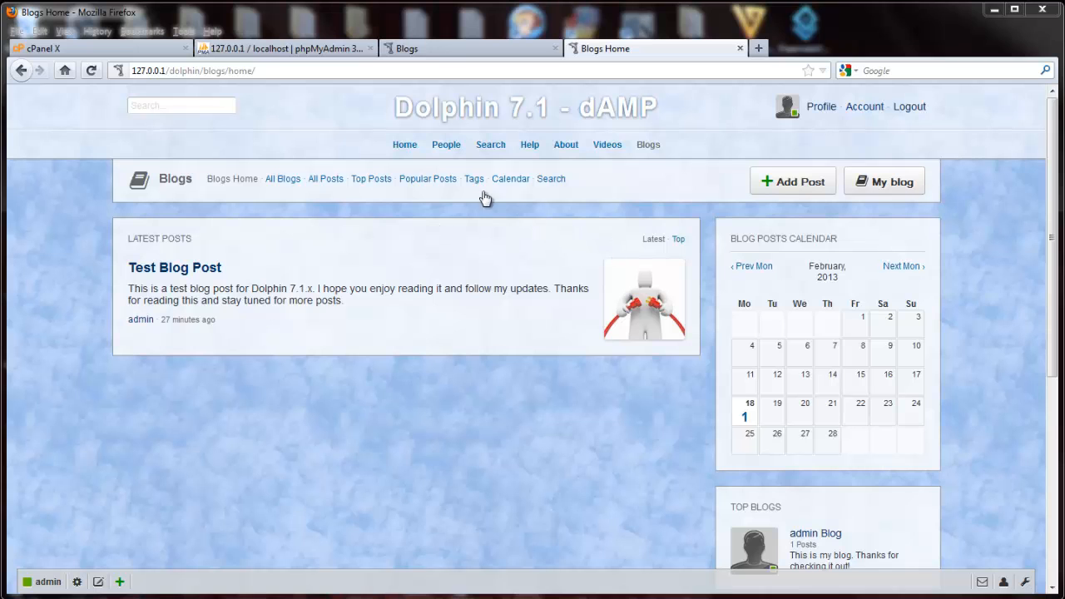
mouse_move(98, 47)
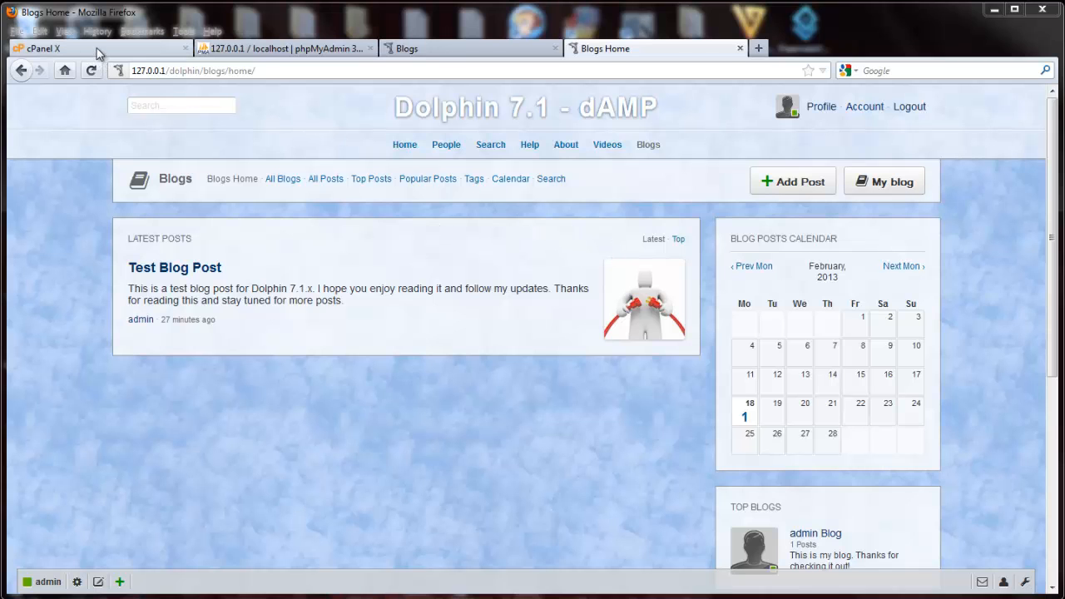
- Launch phpMyAdmin from cPanel's Databases section onto the _dolphin71 database
click(49, 48)
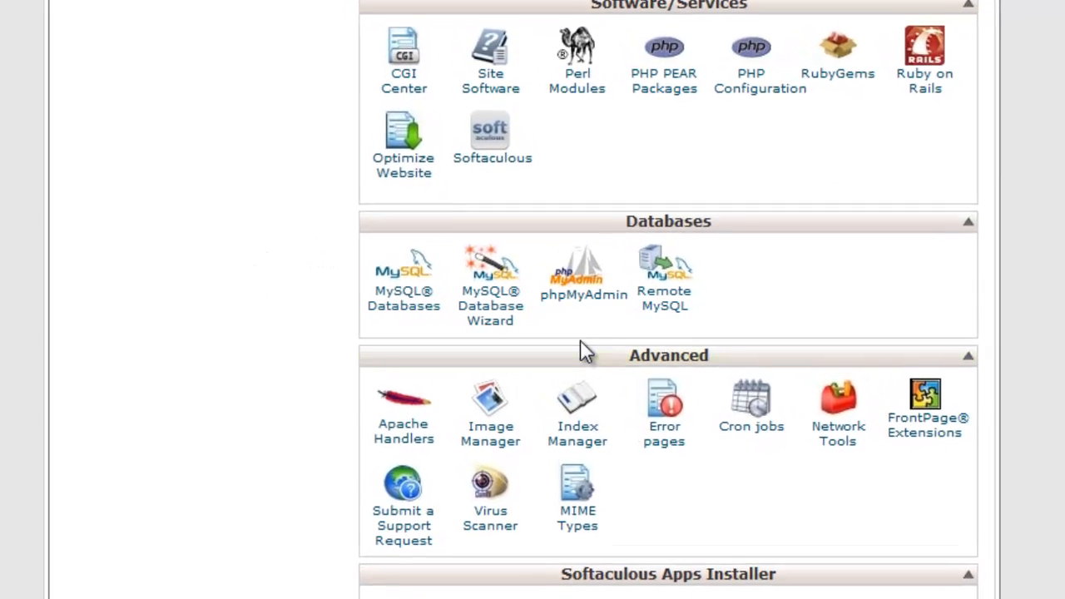
mouse_move(583, 294)
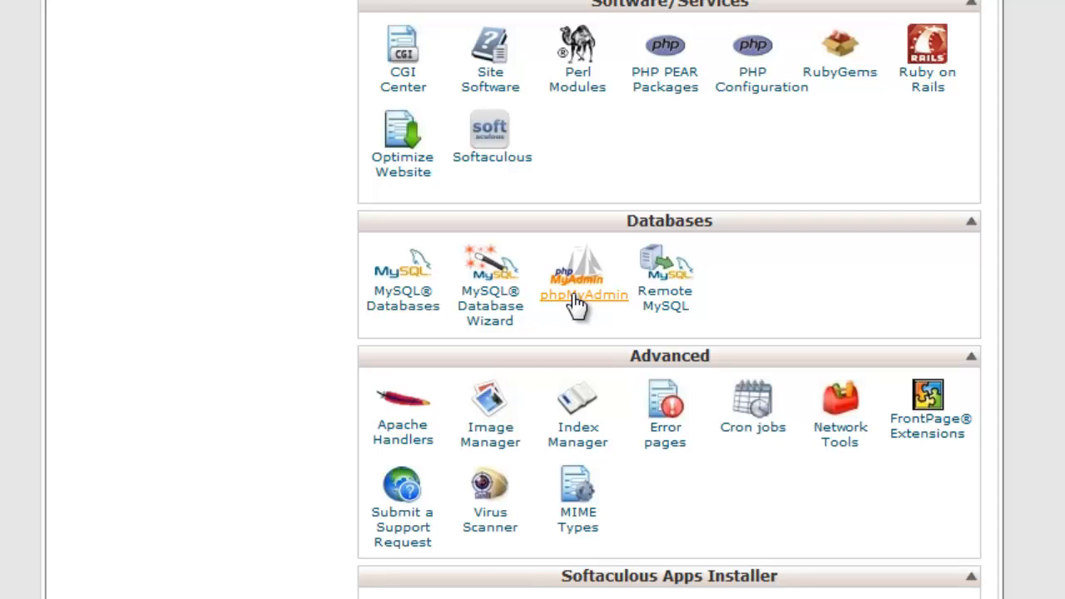
click(577, 283)
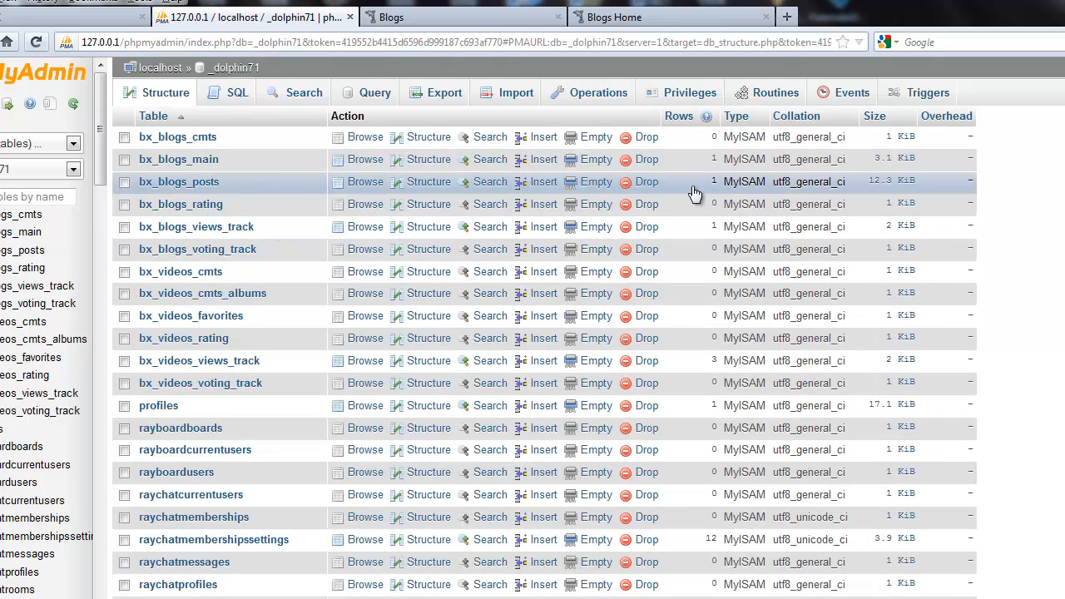
- Mark the bx_blogs_posts table, then return to the Dolphin Blogs Home tab
click(124, 181)
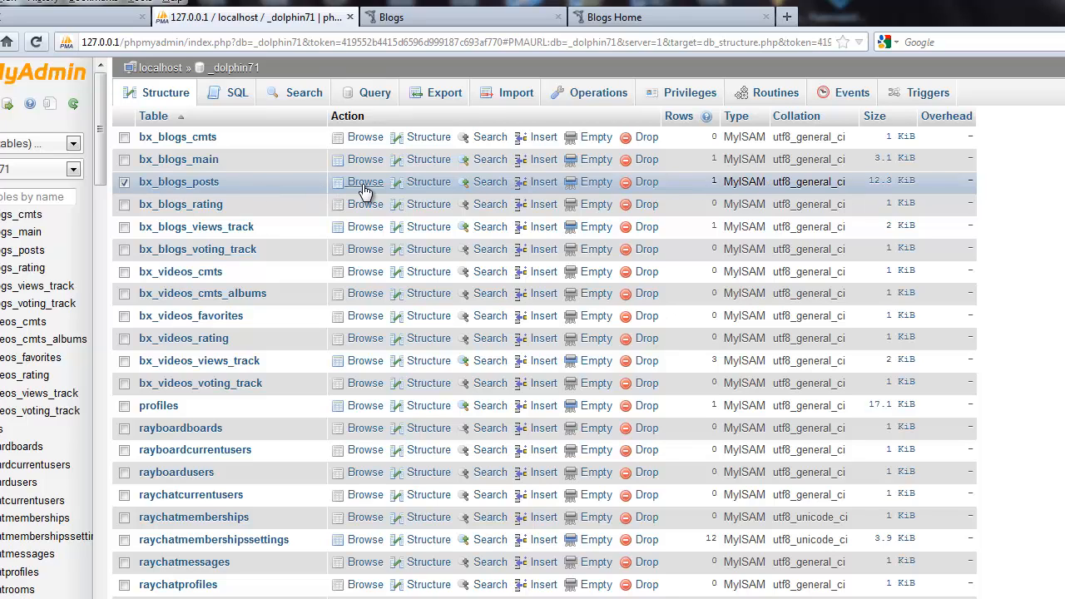
click(670, 17)
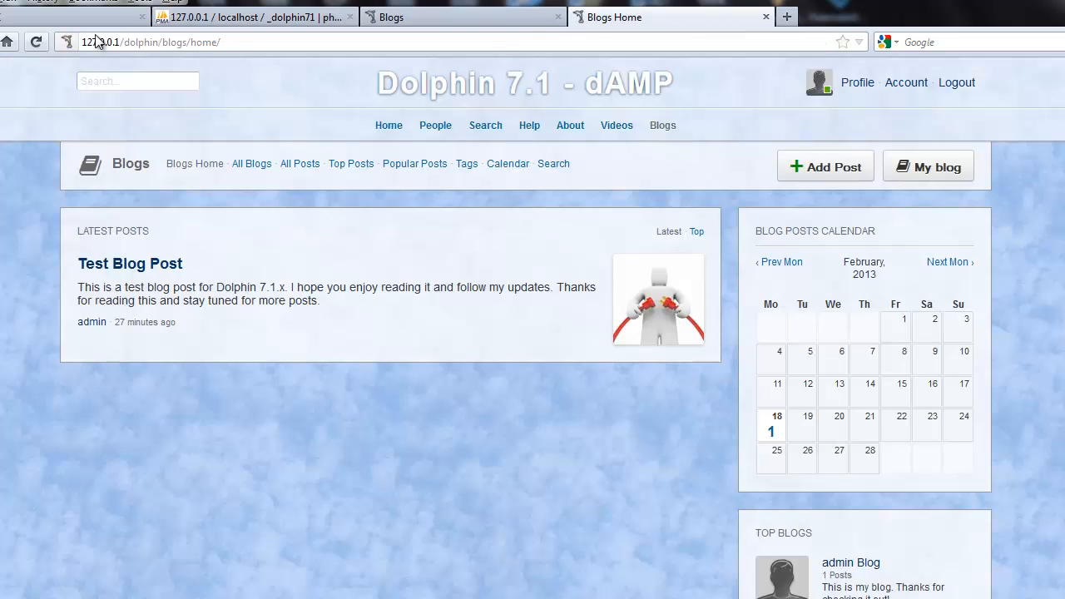
- Switch to the Dolphin admin Modules > Blogs settings page
click(253, 16)
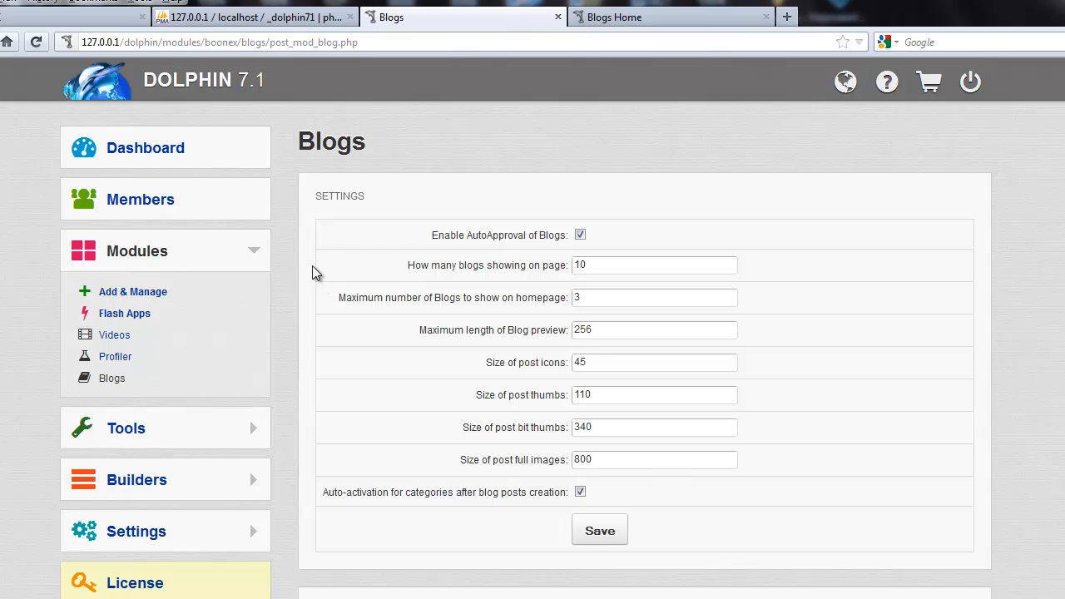
mouse_move(121, 258)
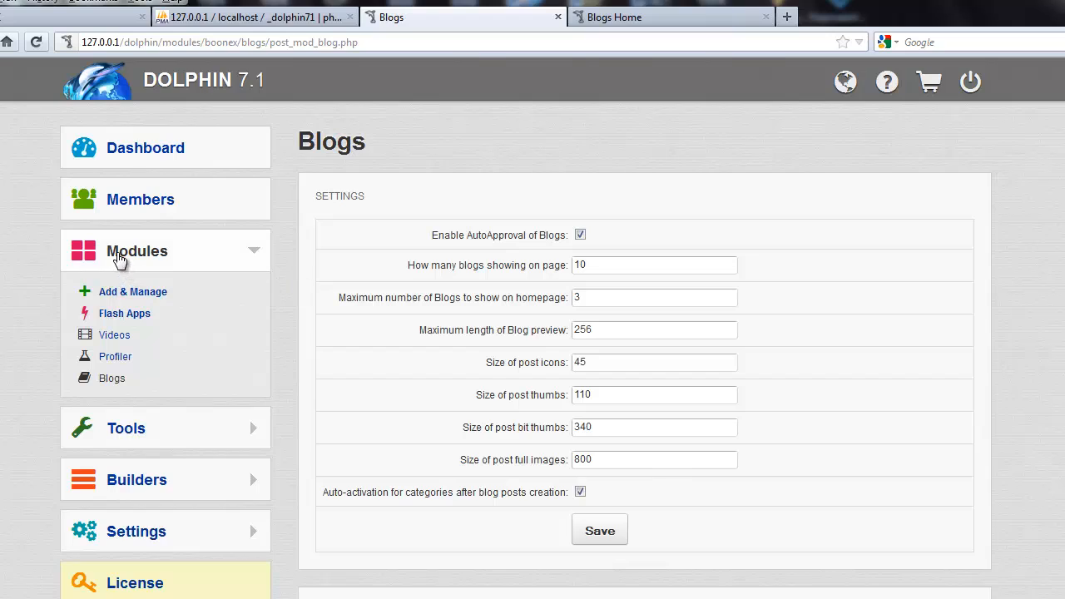
mouse_move(110, 378)
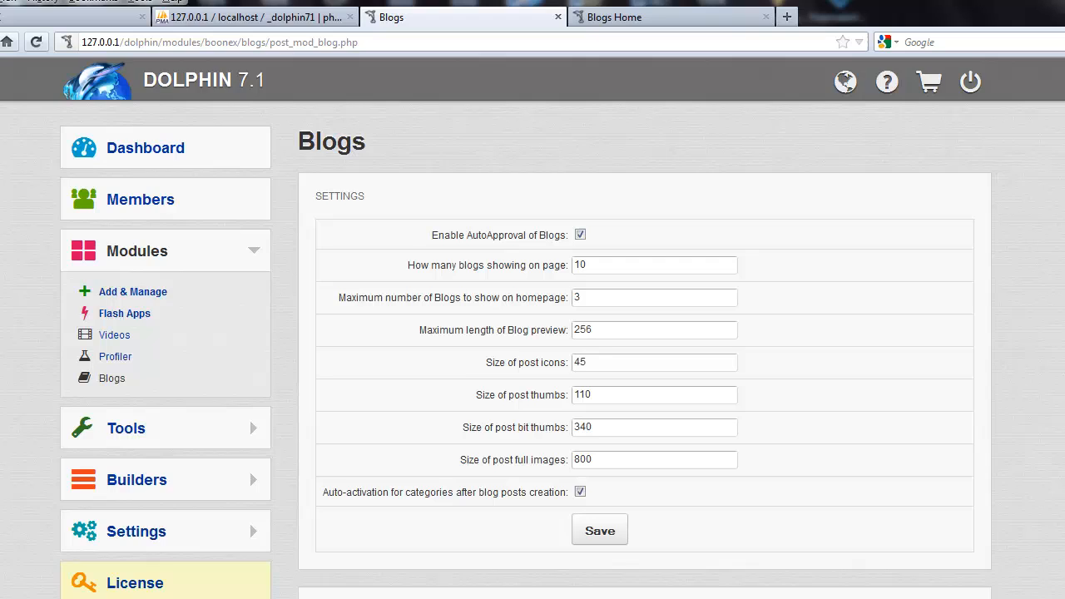
- Delete the pending Test Blog Post from the Pending Approval list, leaving no blogs available
scroll(down, 3)
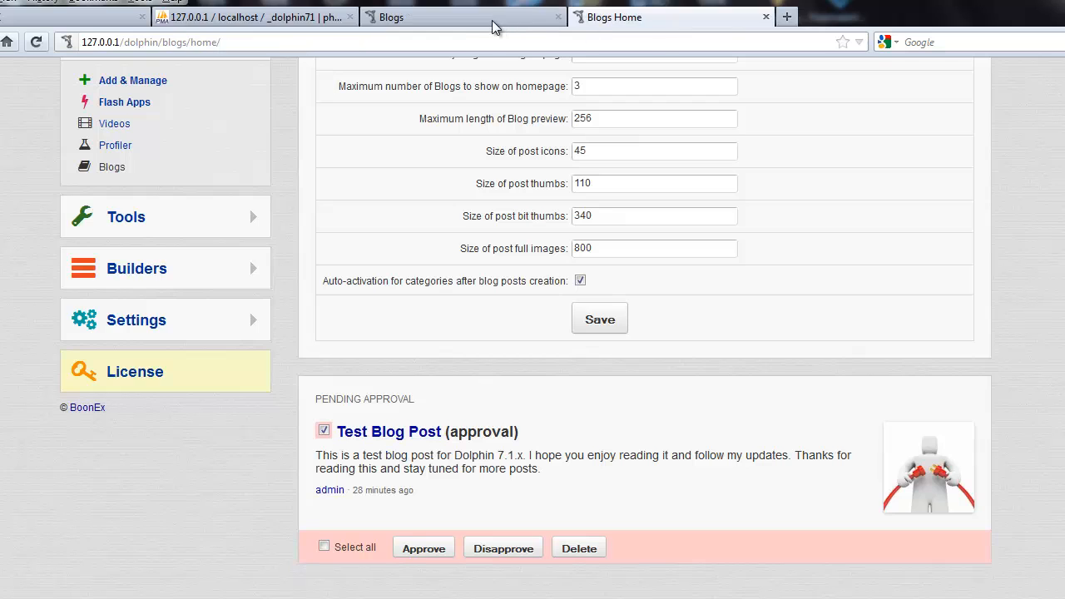
click(464, 16)
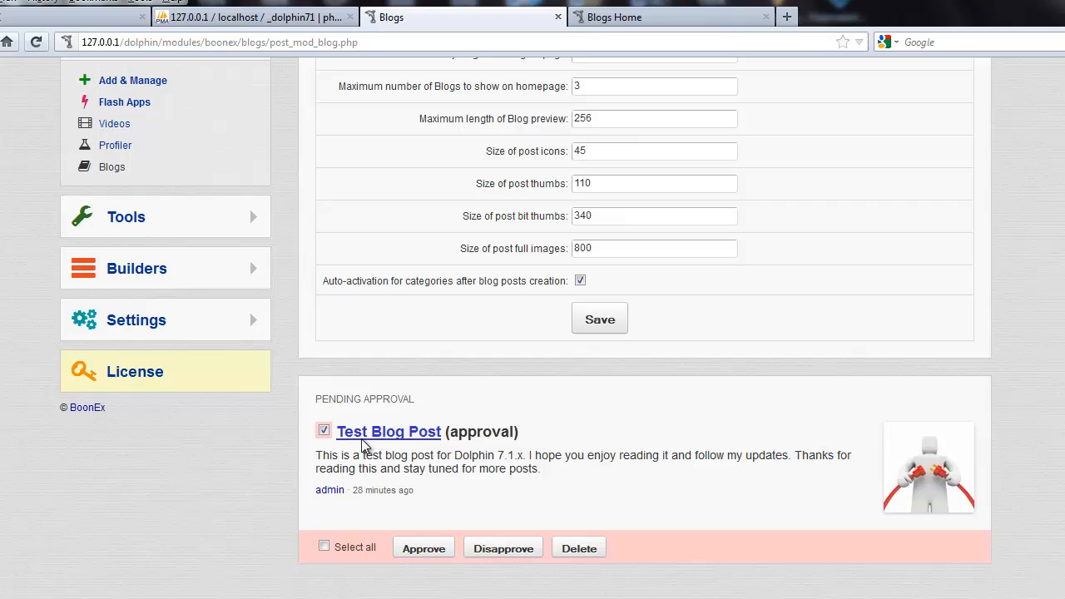
mouse_move(358, 420)
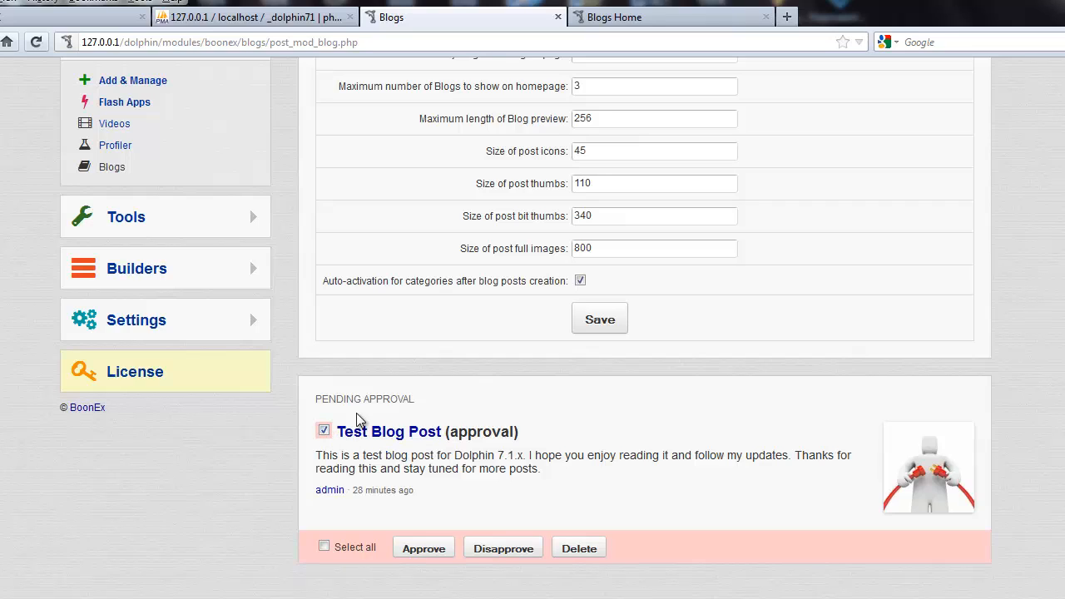
mouse_move(579, 548)
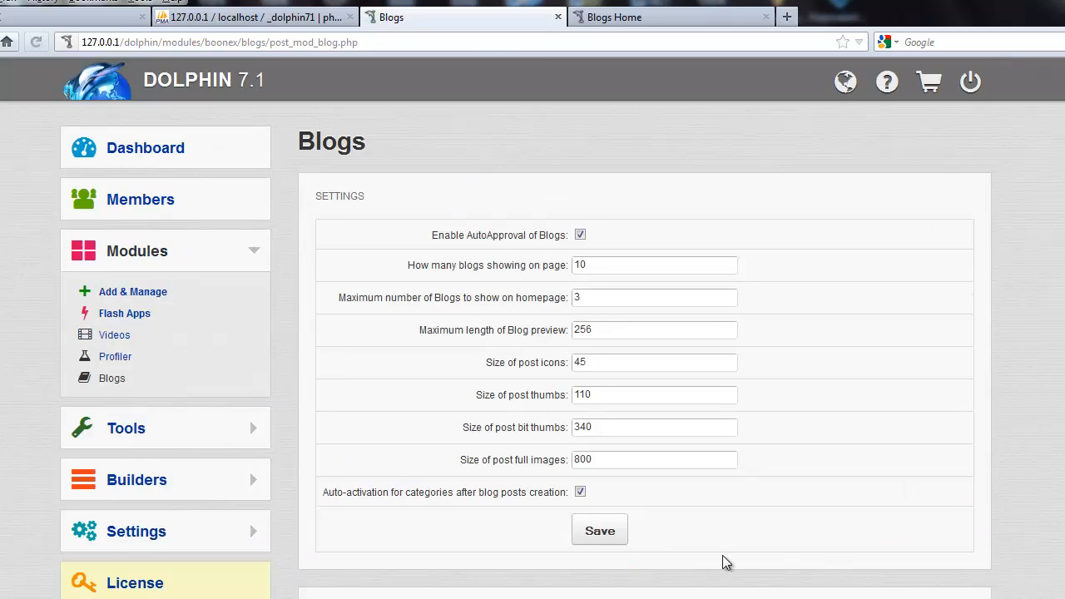
scroll(down, 3)
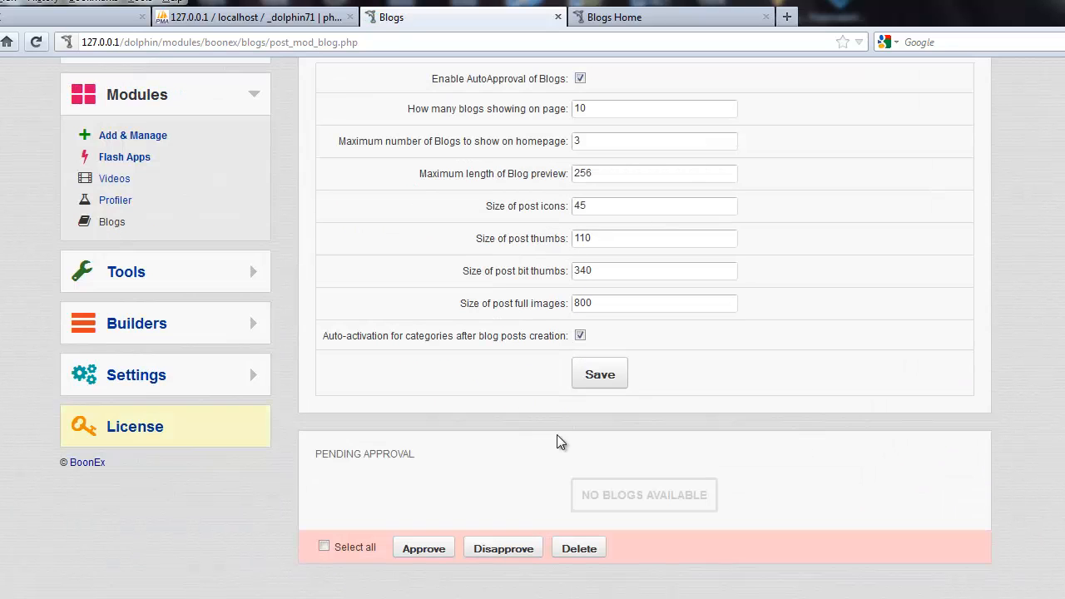
- Reload the public Blogs Home page to confirm the test post is gone
click(670, 17)
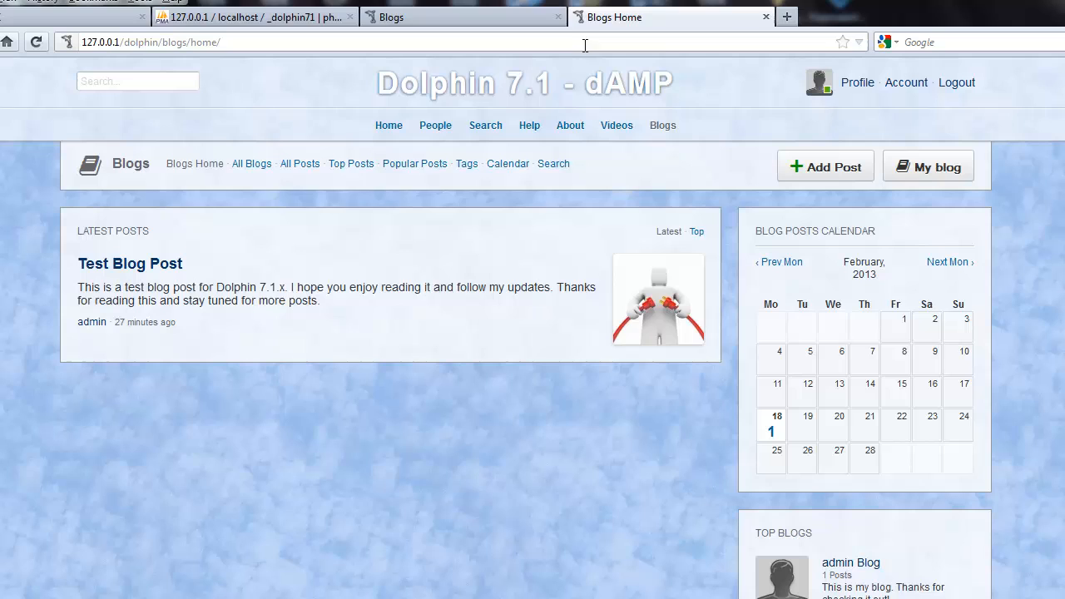
mouse_move(35, 41)
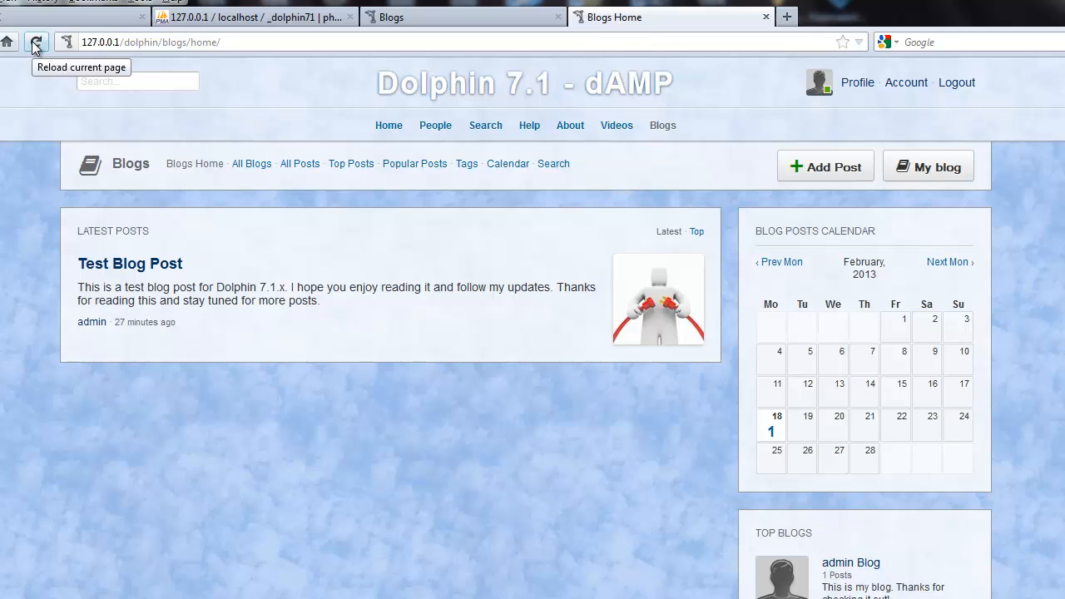
click(36, 42)
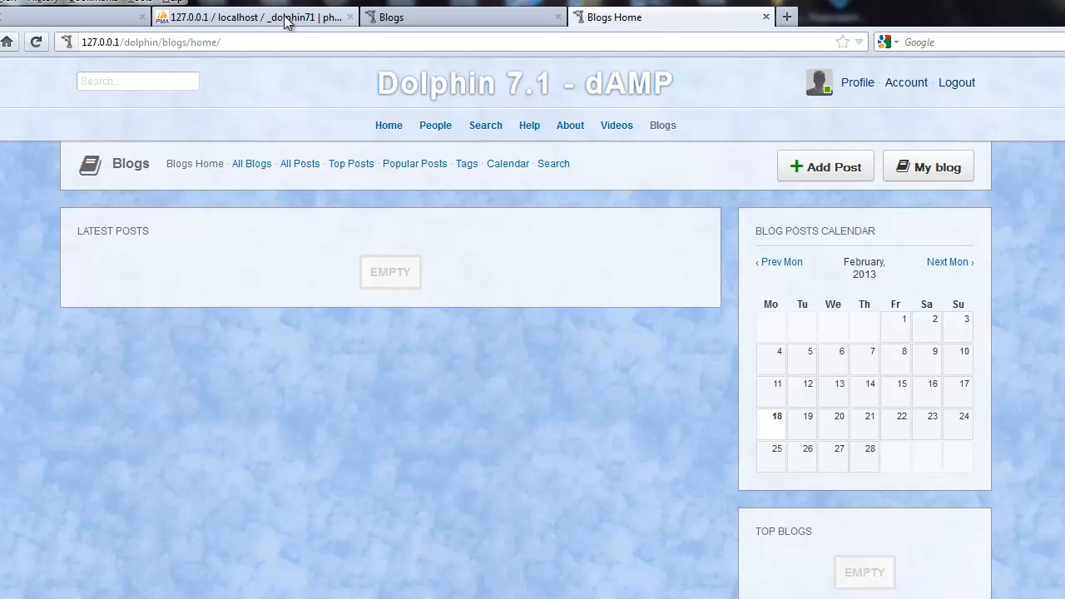
click(254, 17)
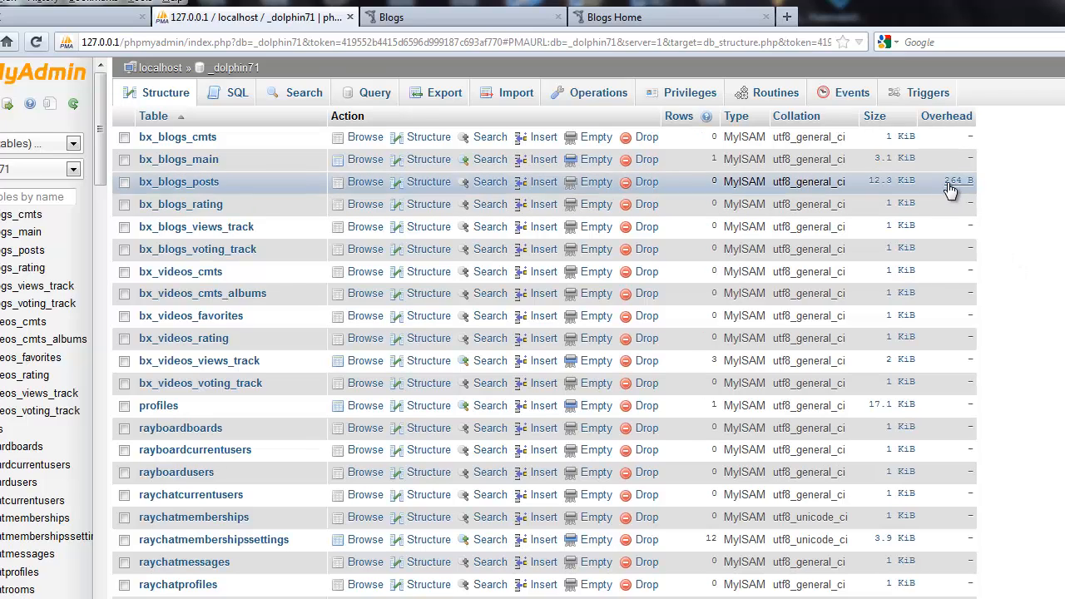
mouse_move(969, 190)
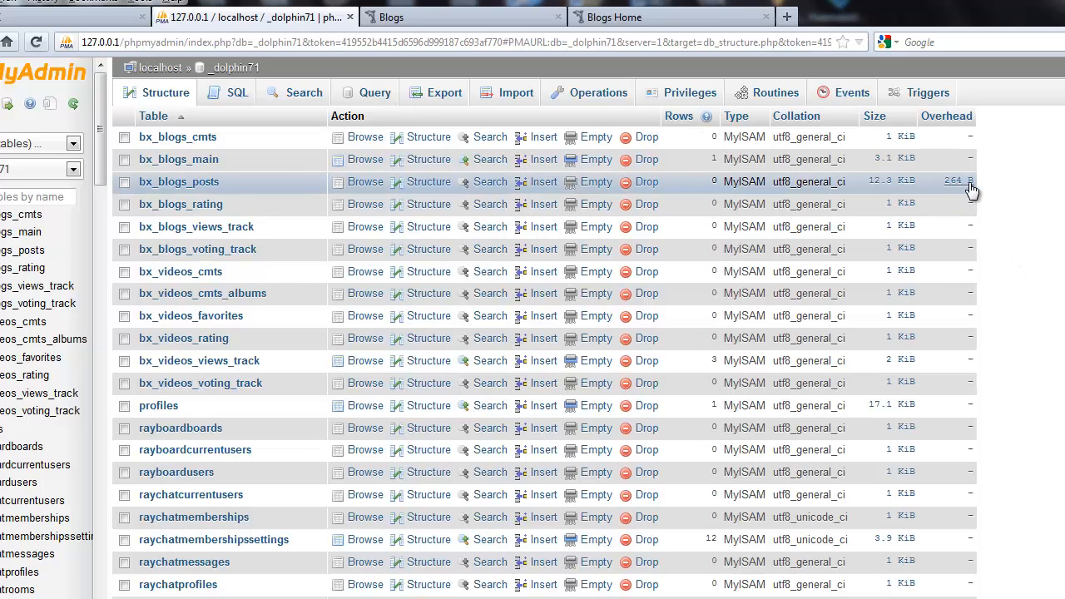
scroll(down, 3)
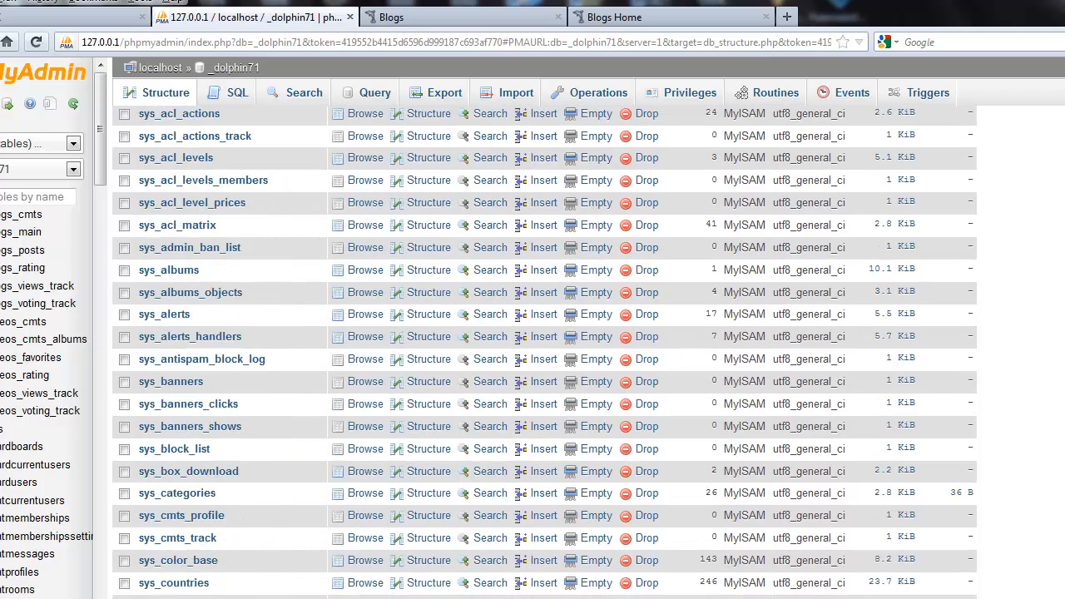
scroll(down, 3)
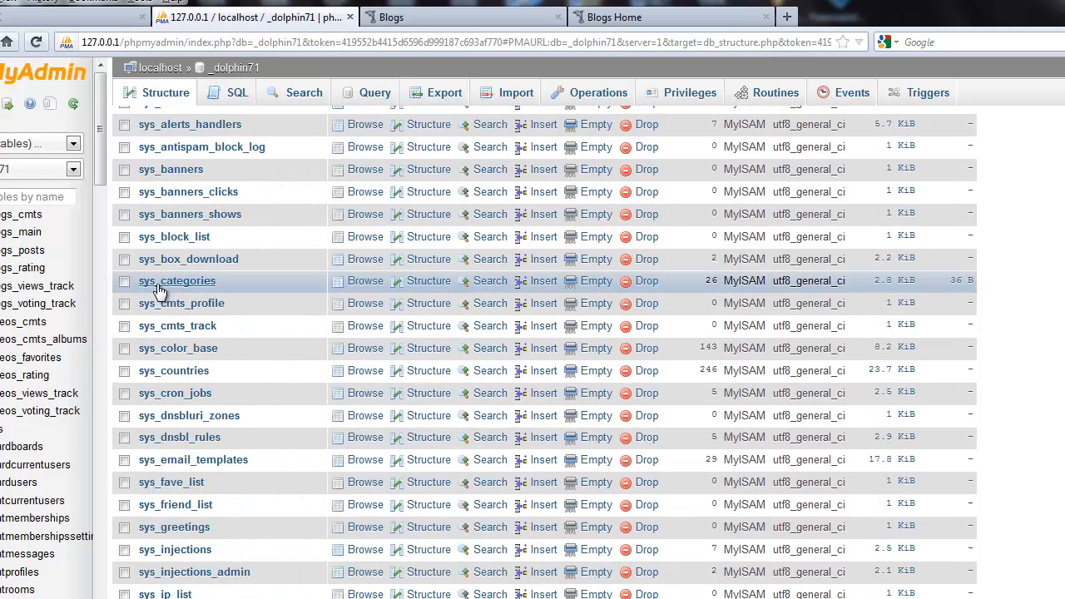
mouse_move(930, 287)
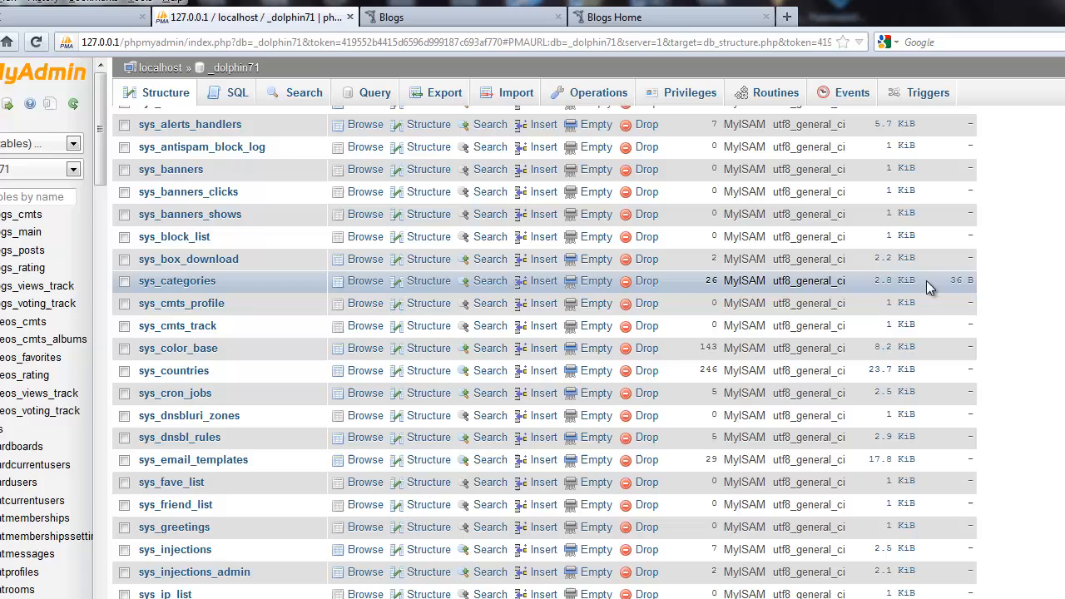
scroll(down, 3)
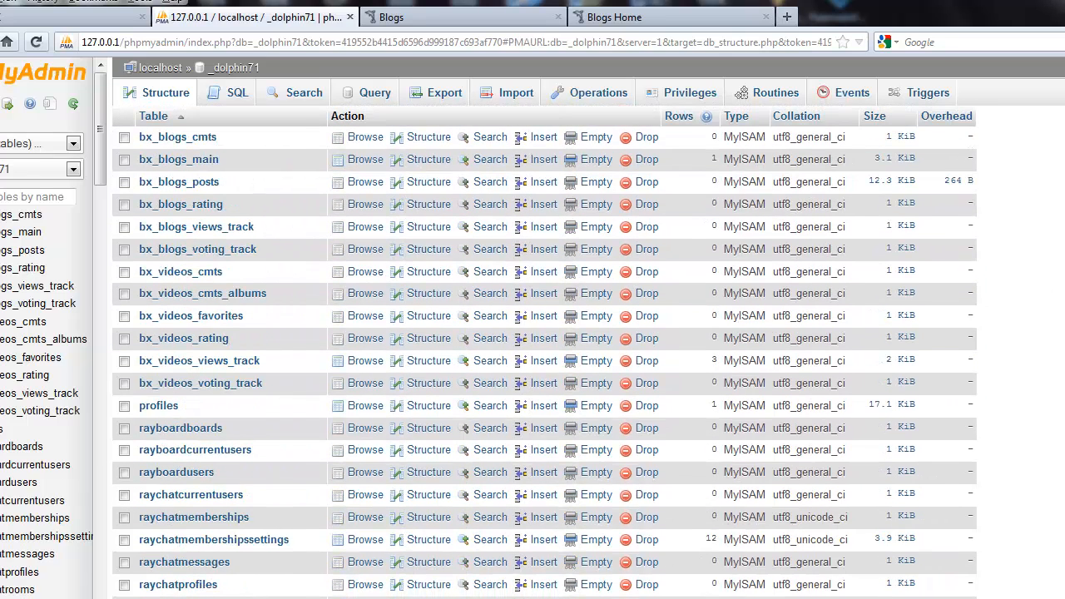
mouse_move(946, 190)
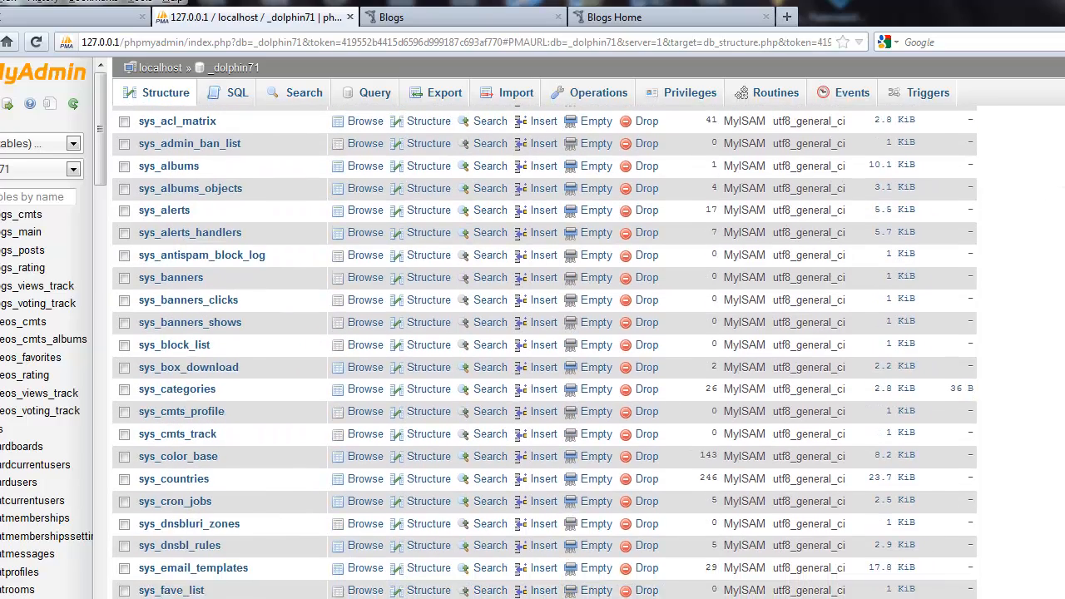
- Scroll through the table list to the 'With selected:' actions for bx_blogs_posts and sys_categories
scroll(down, 3)
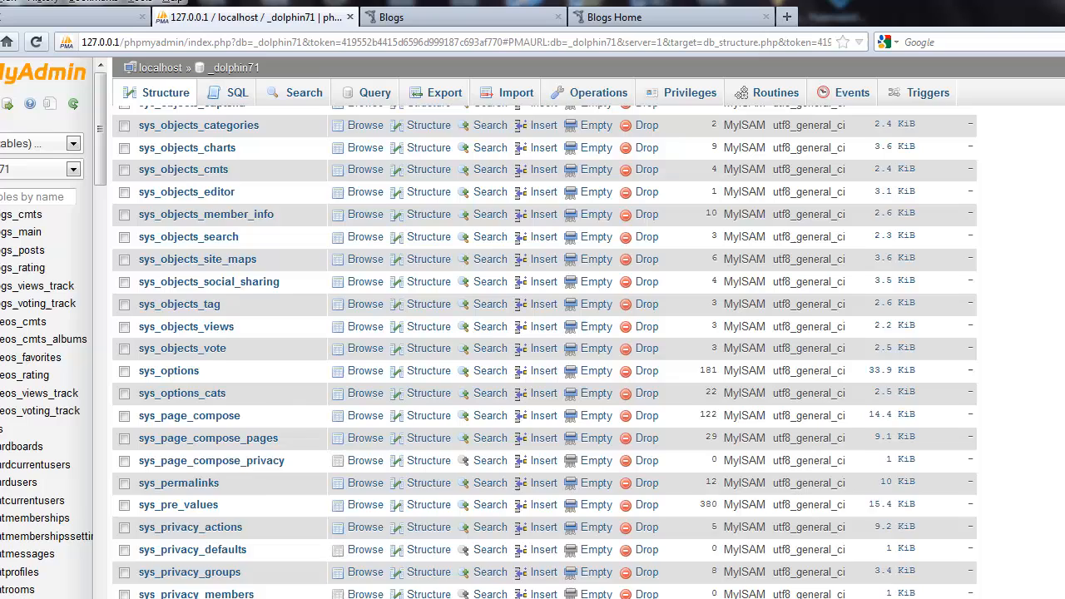
scroll(down, 3)
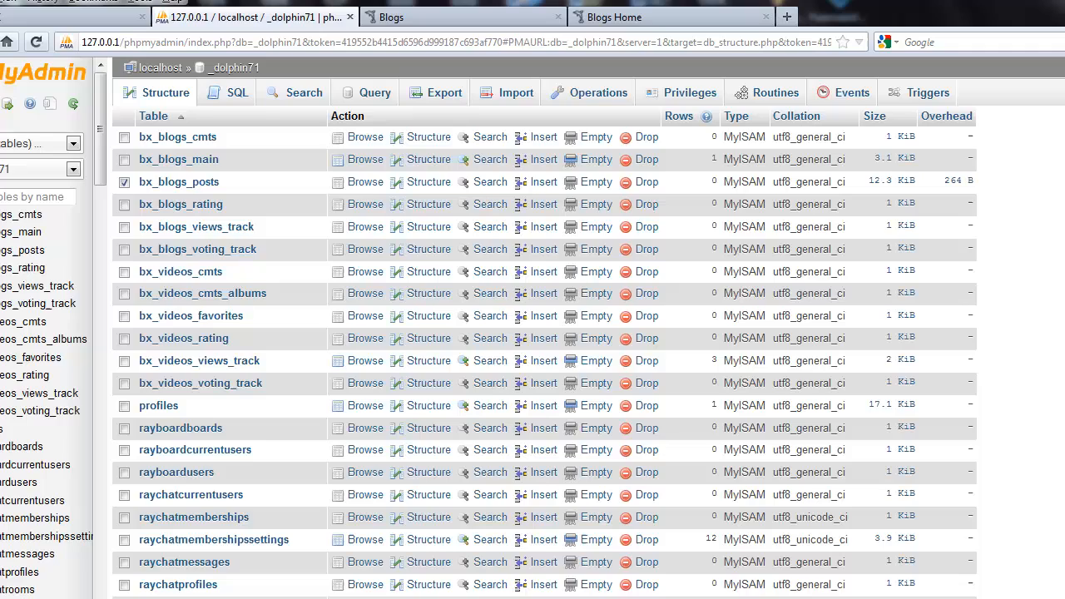
scroll(down, 3)
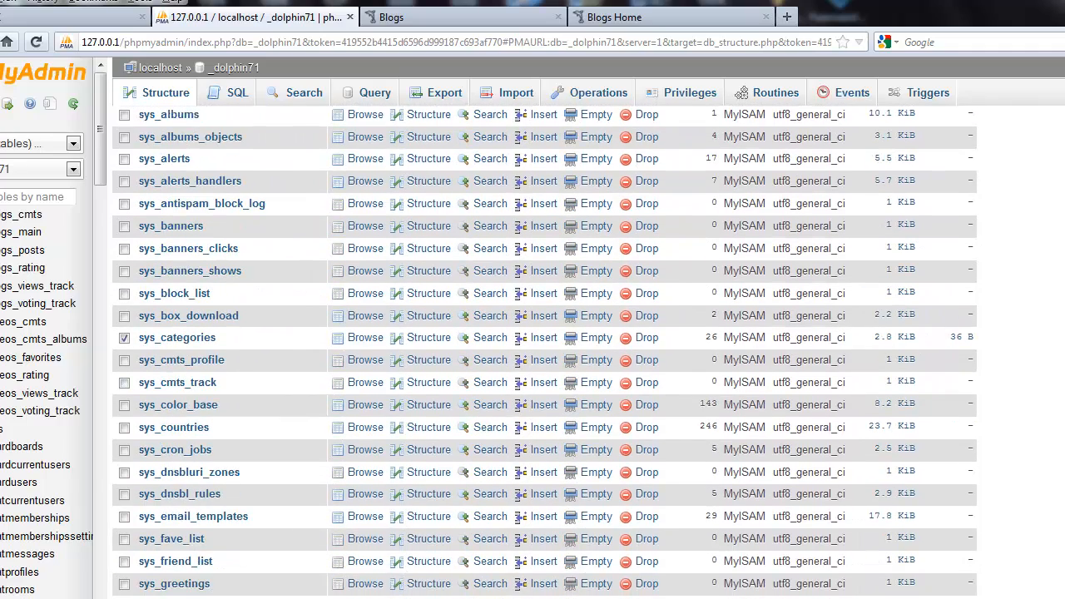
scroll(down, 3)
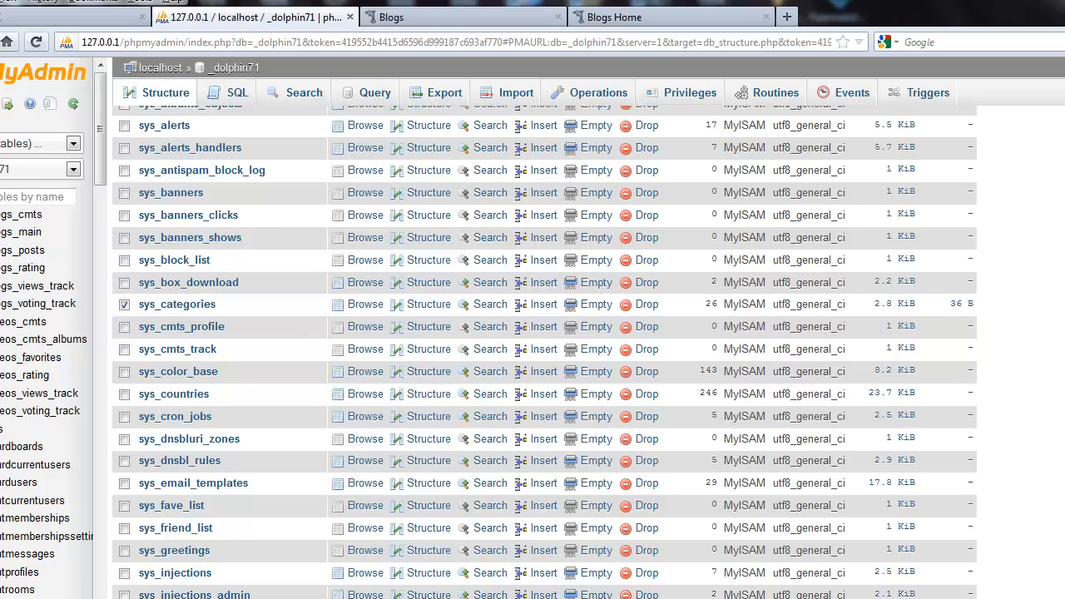
scroll(down, 3)
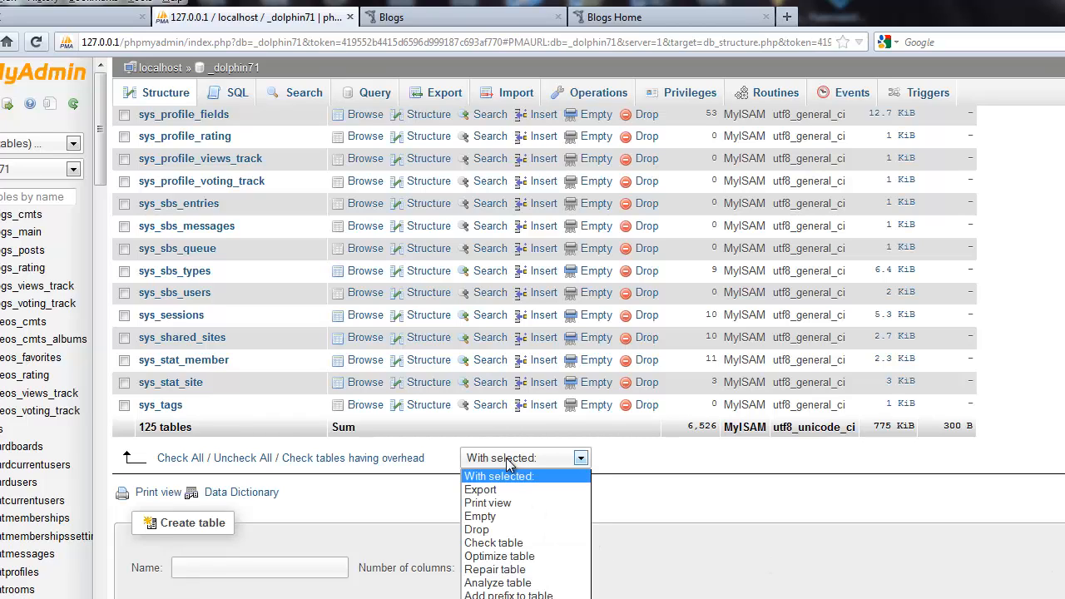
mouse_move(499, 555)
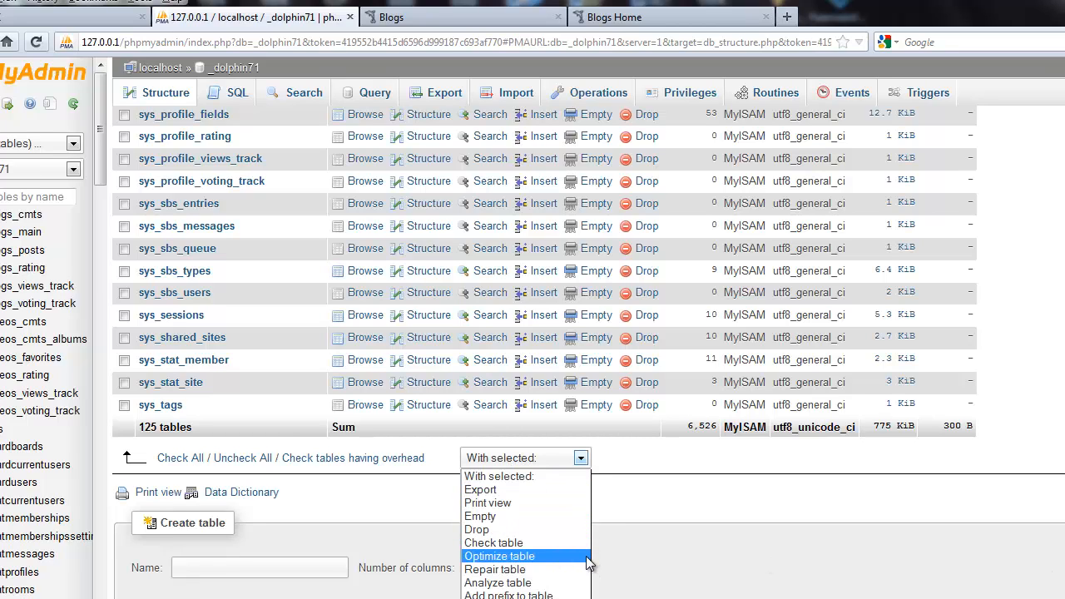
- Run 'Optimize table' on the two marked tables and return to the Structure table list
click(499, 556)
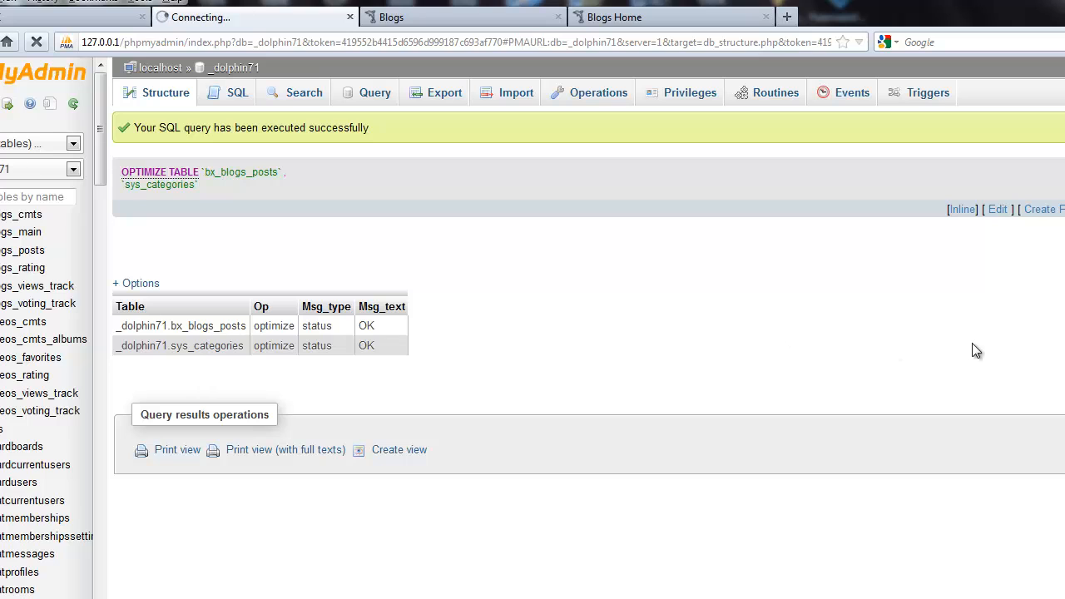
click(166, 93)
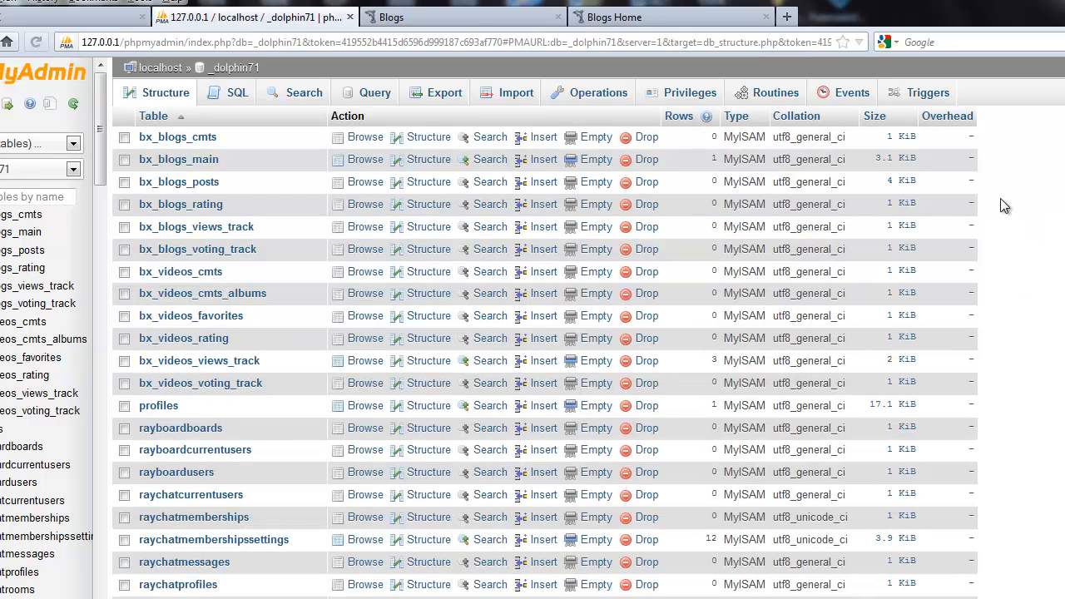
- Mark bx_blogs_posts showing '-' overhead and verify the Sum row reports 0 B total overhead
click(124, 182)
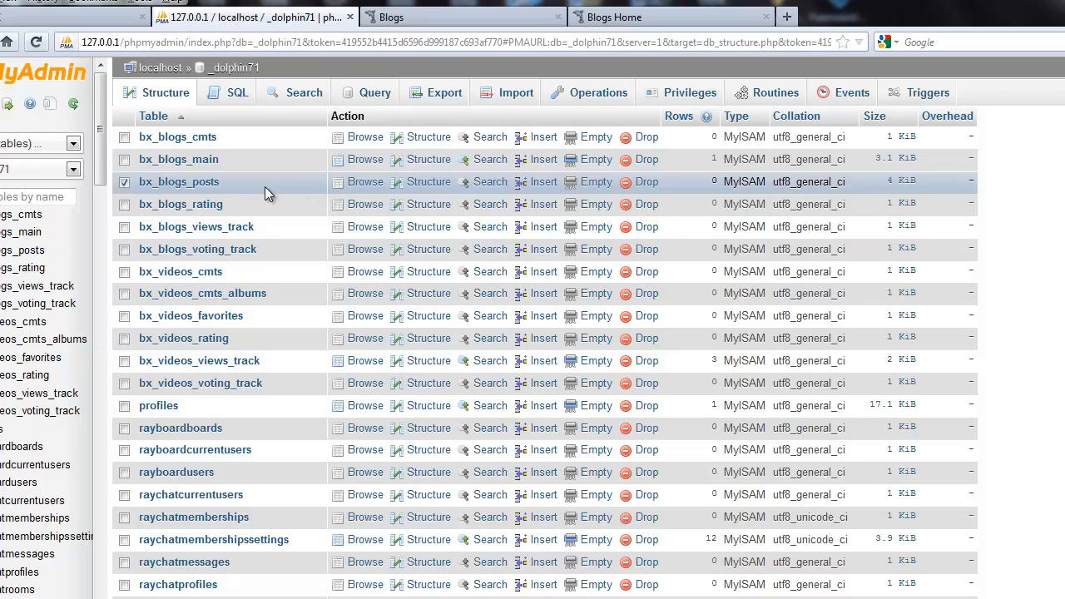
mouse_move(971, 191)
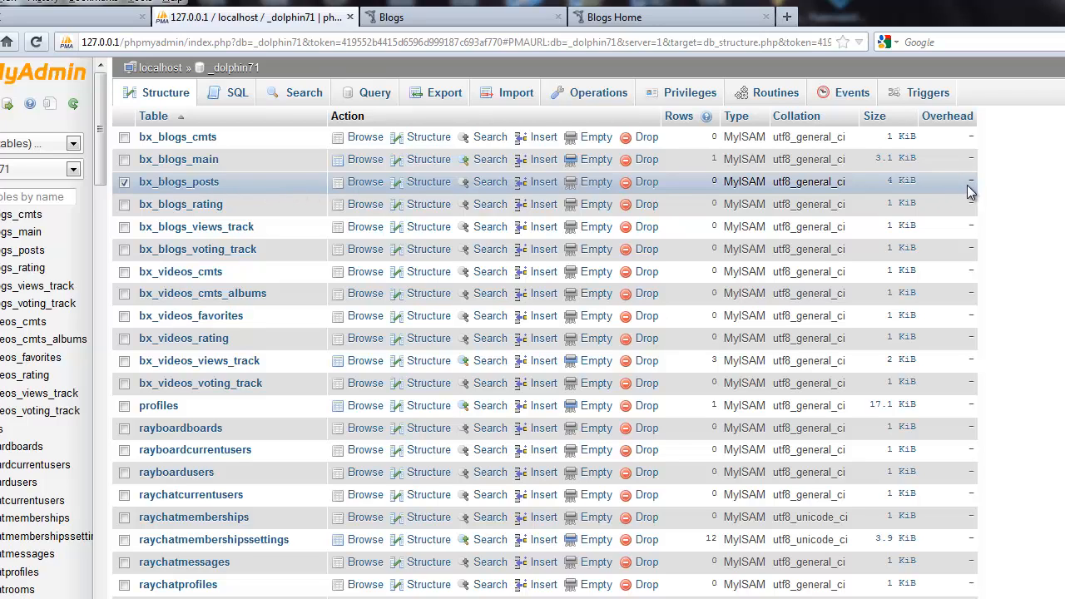
scroll(down, 3)
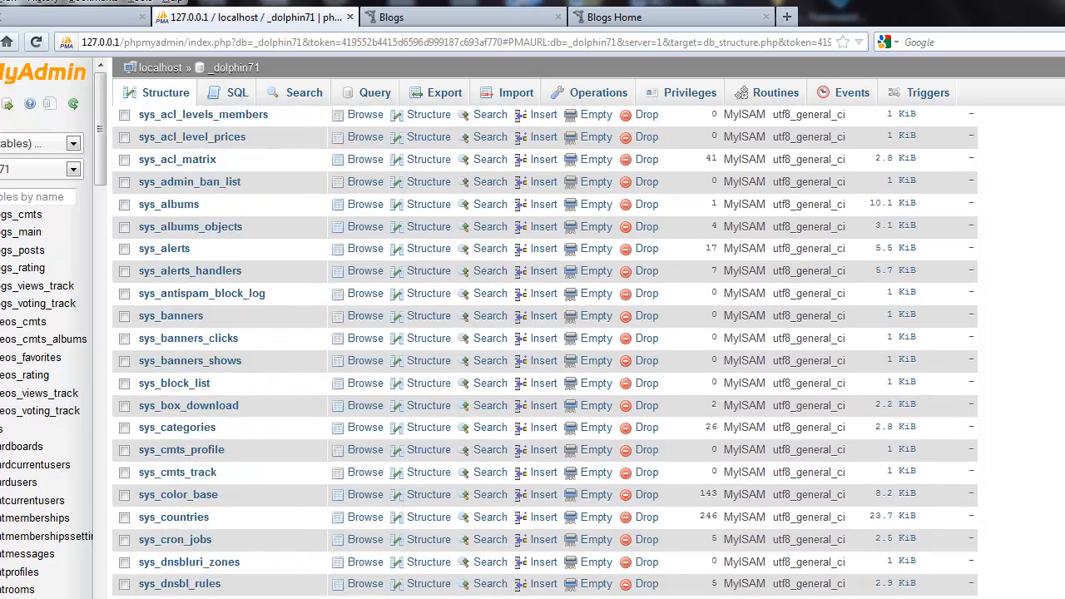
scroll(down, 3)
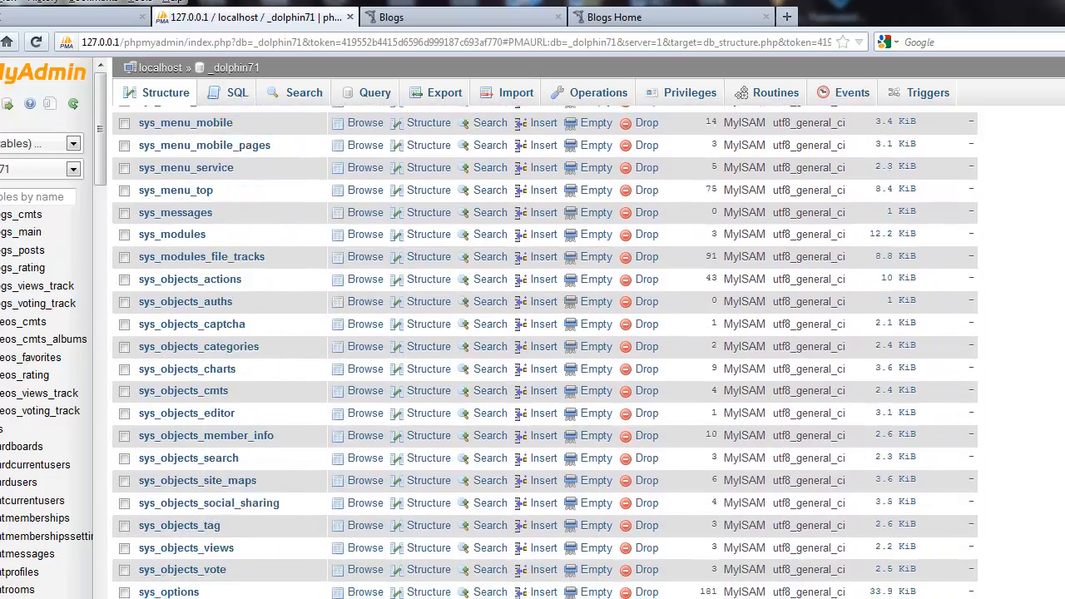
scroll(down, 3)
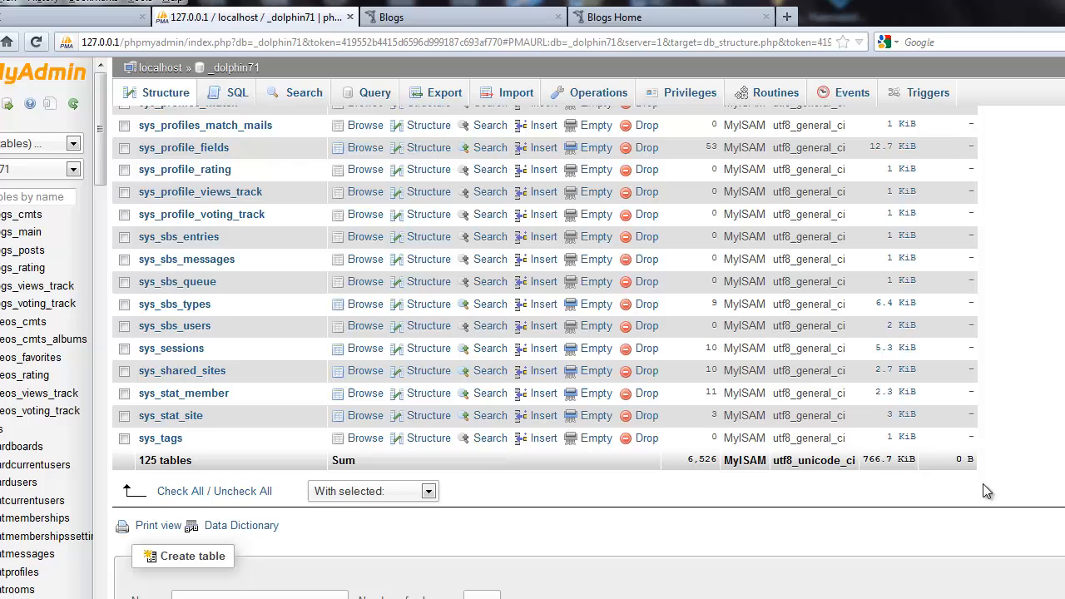
mouse_move(1030, 485)
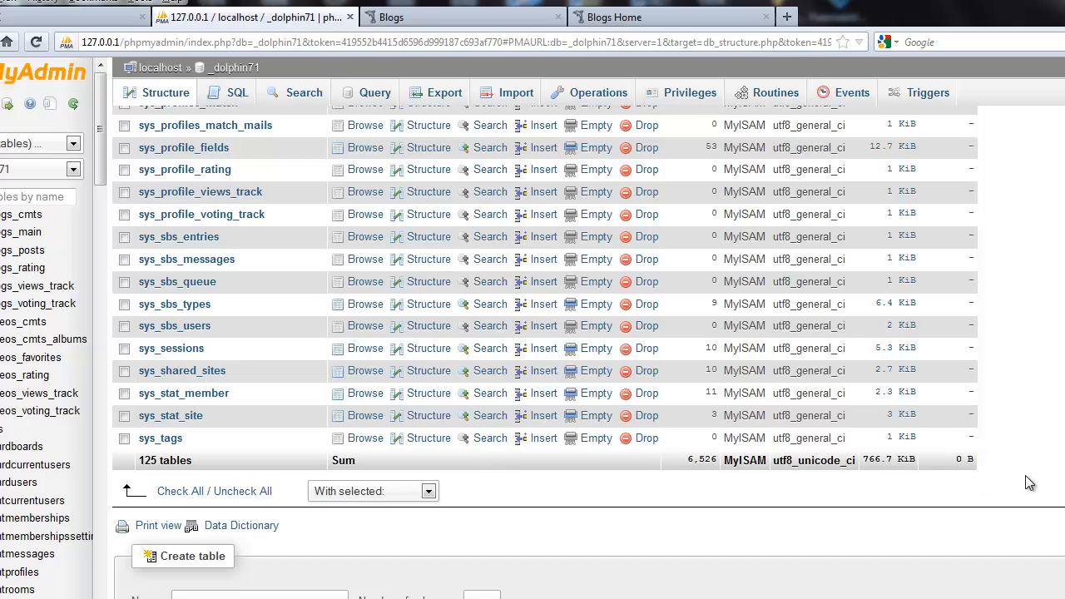
mouse_move(1035, 476)
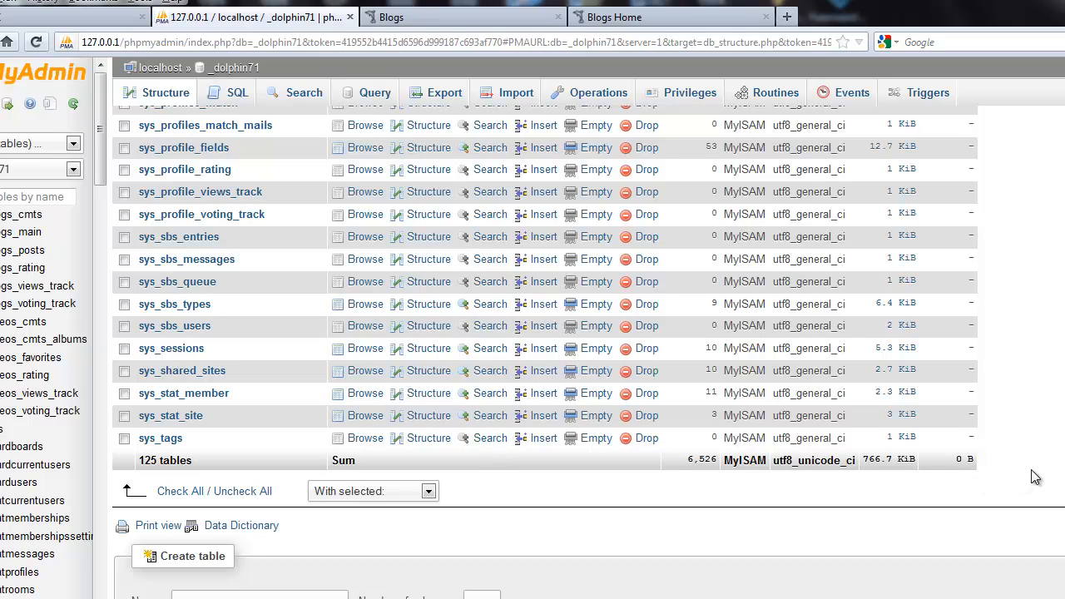
mouse_move(1061, 410)
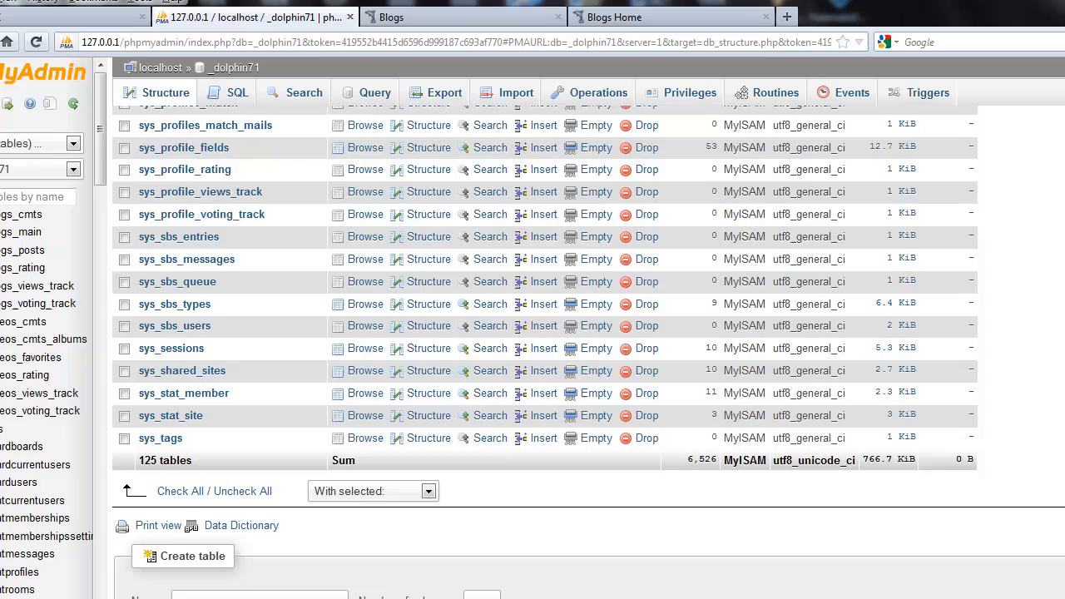
scroll(down, 3)
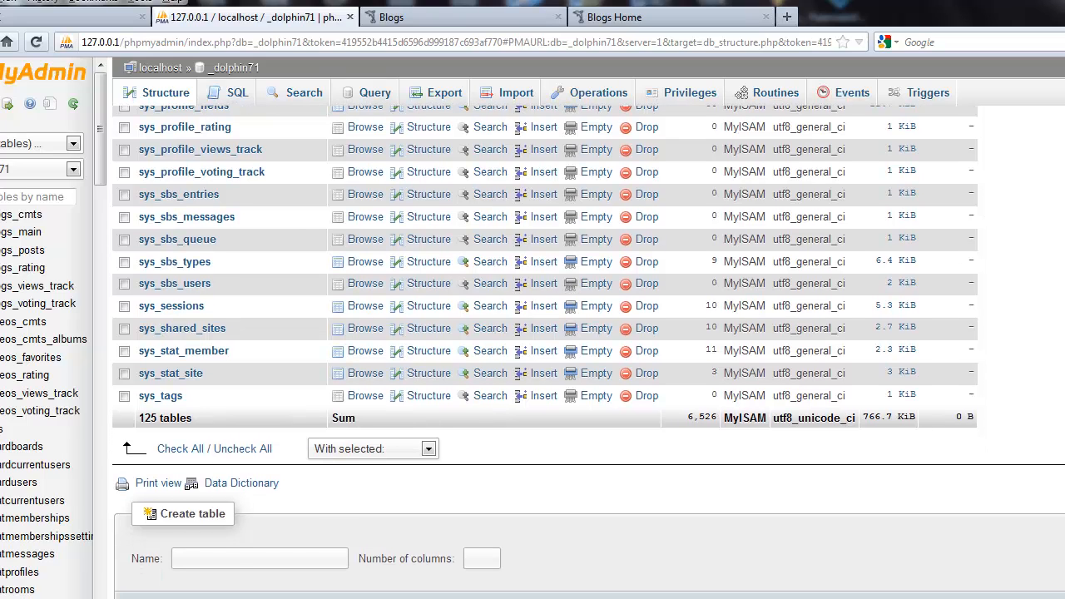
mouse_move(910, 509)
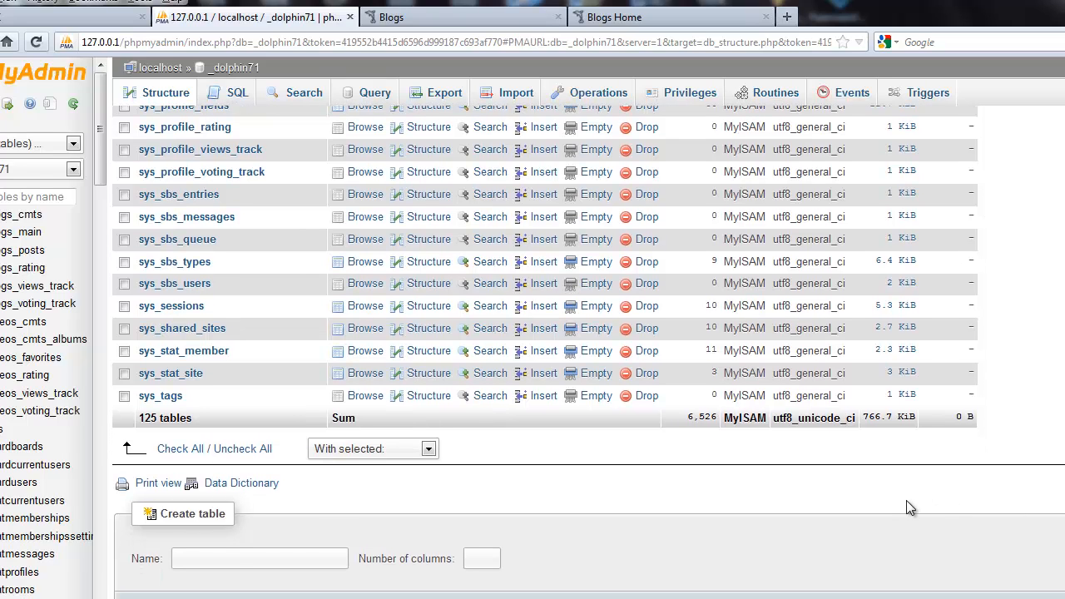
mouse_move(847, 505)
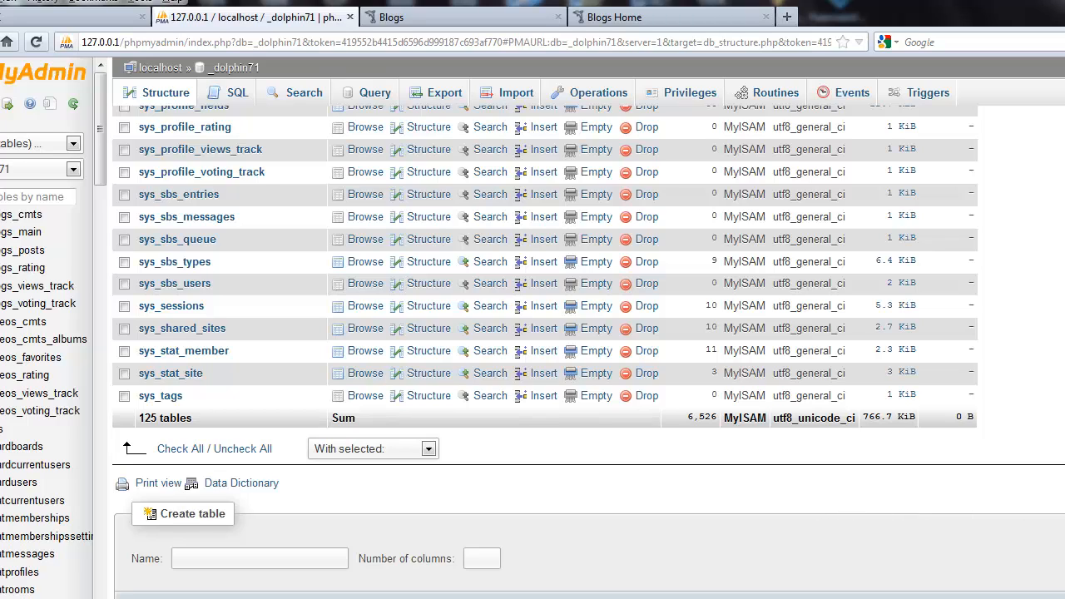
scroll(down, 3)
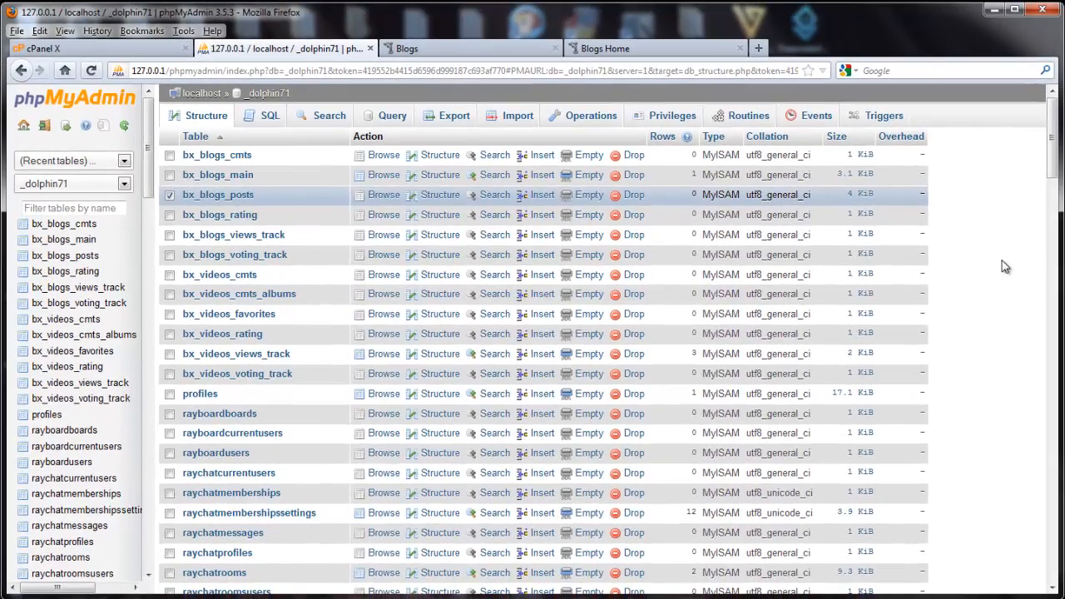
mouse_move(980, 268)
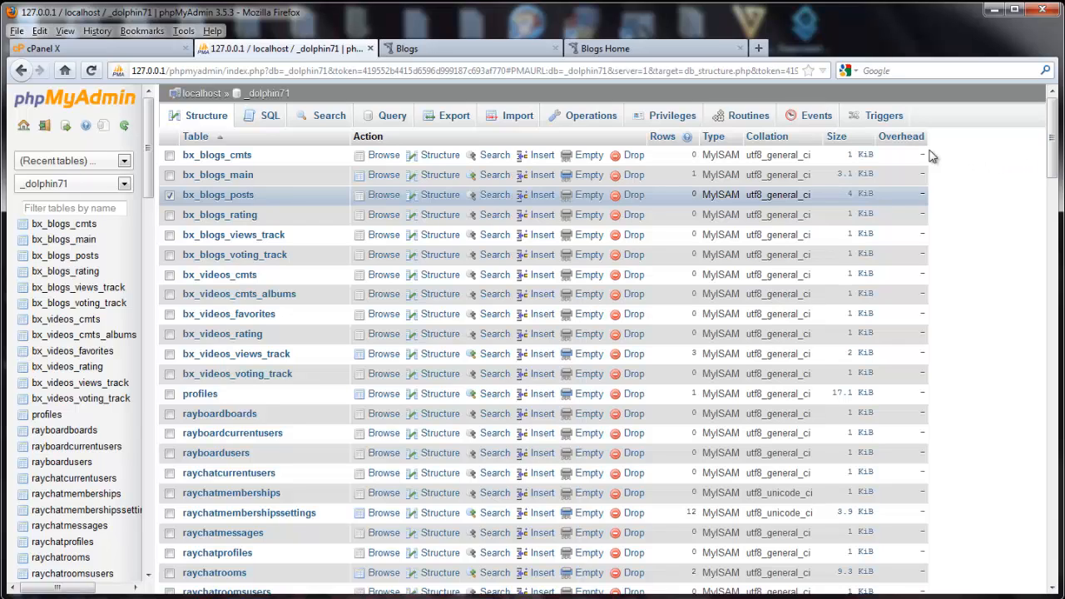
mouse_move(1031, 199)
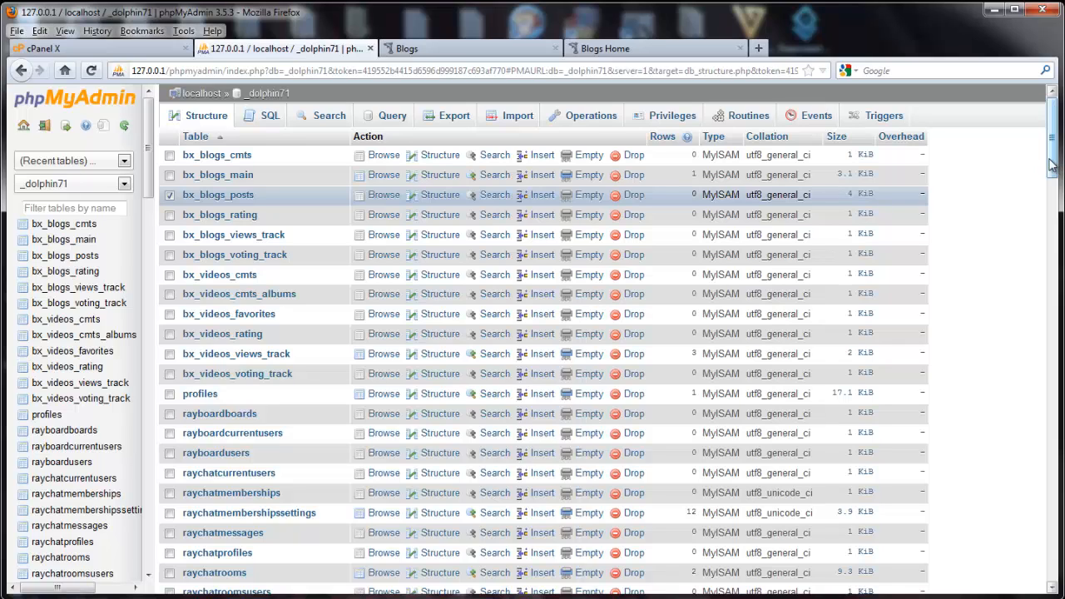
scroll(down, 3)
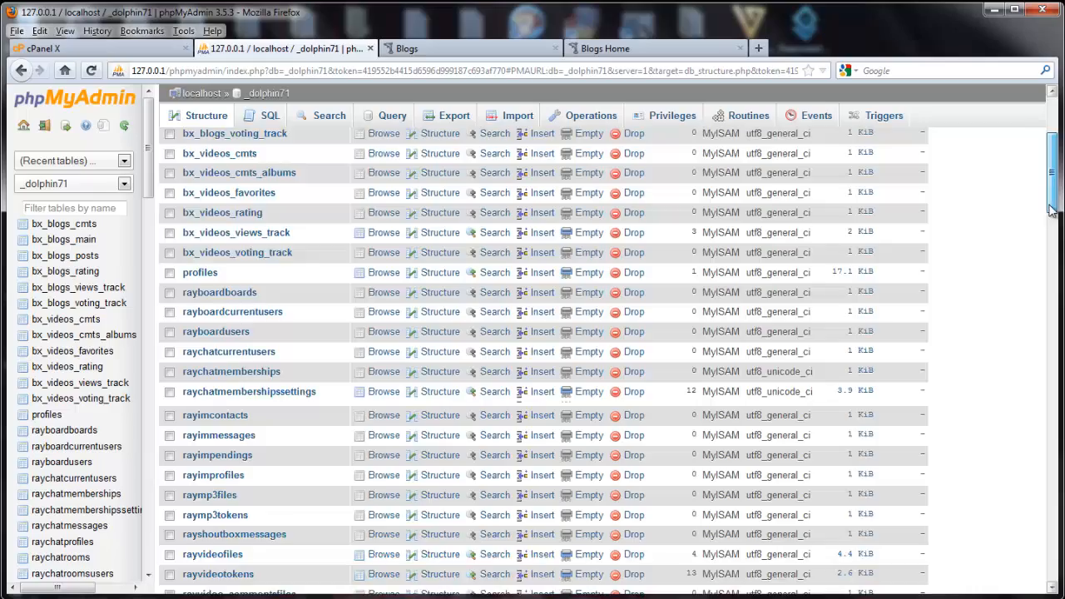
scroll(down, 3)
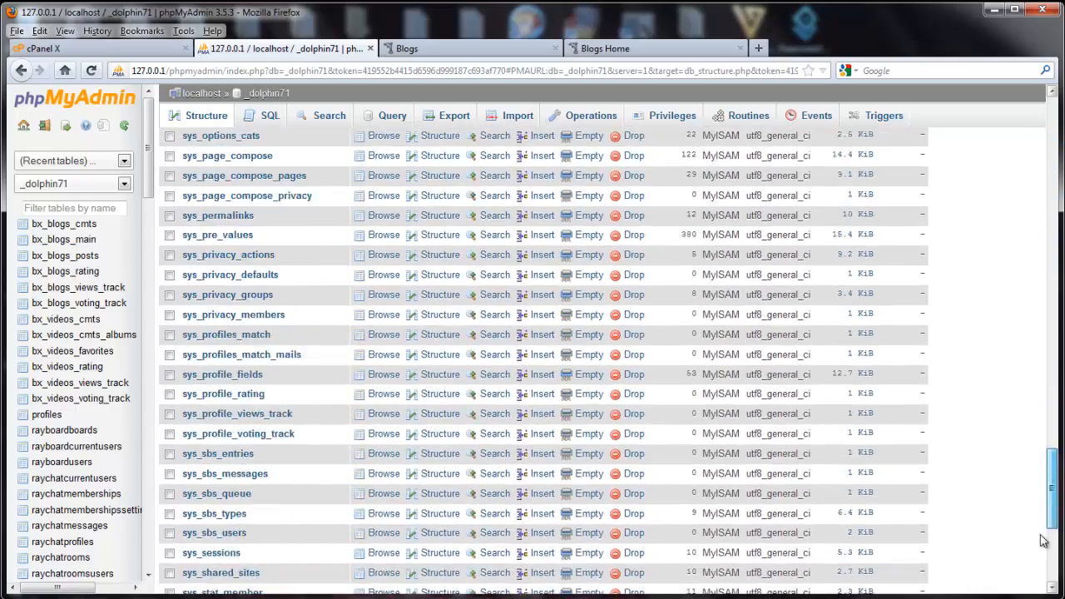